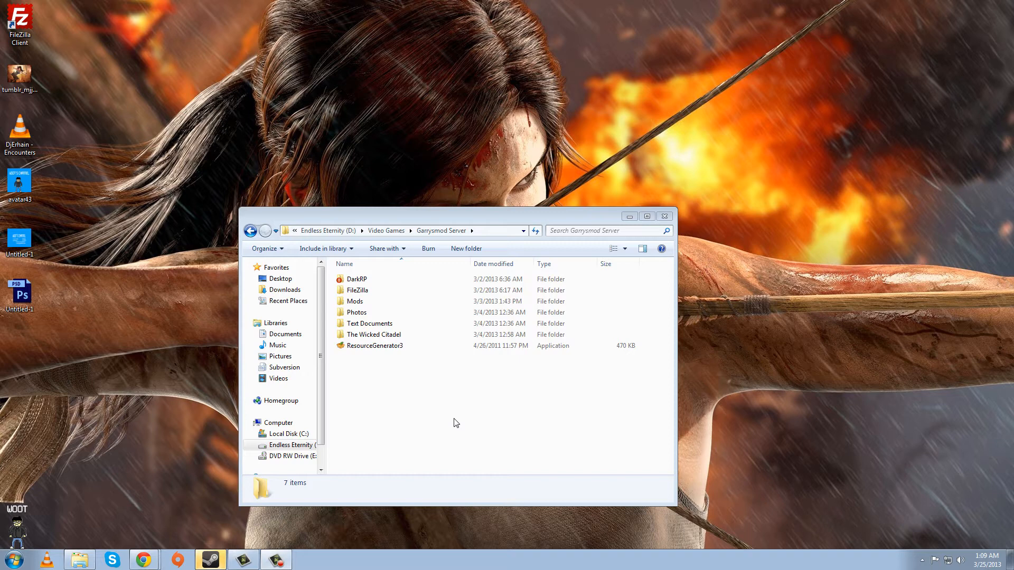
{"action": "mouse_move", "coordinate": [361, 279]}
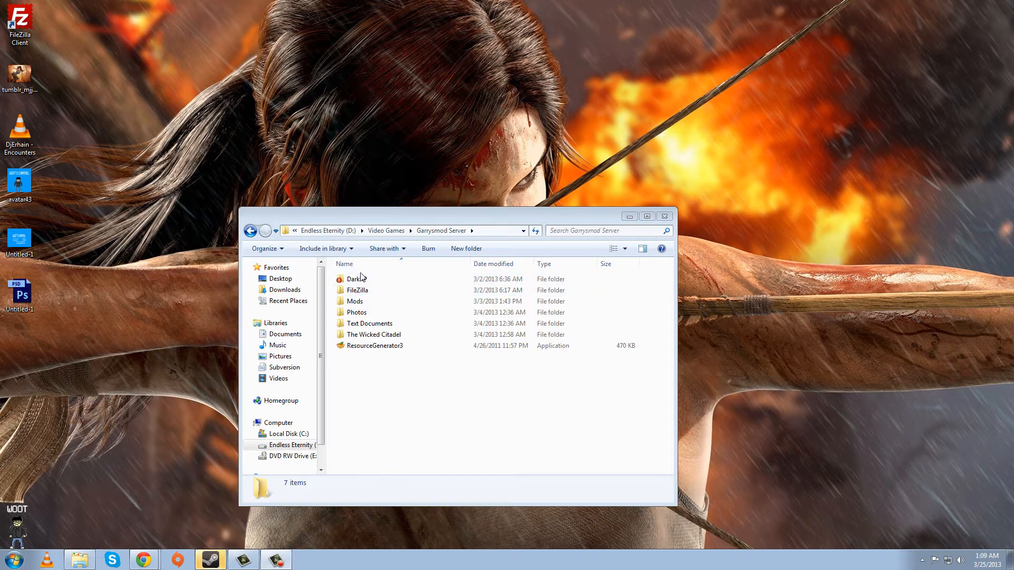
Open the DarkRP folder, then its gamemode folder, in Windows Explorer.
{"action": "double_click", "coordinate": [357, 279]}
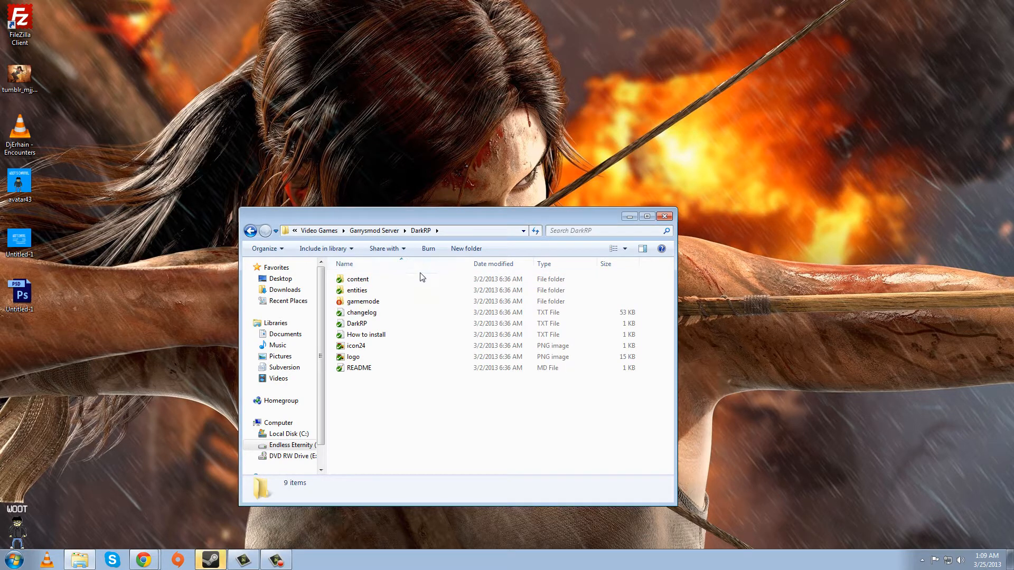
{"action": "mouse_move", "coordinate": [414, 279]}
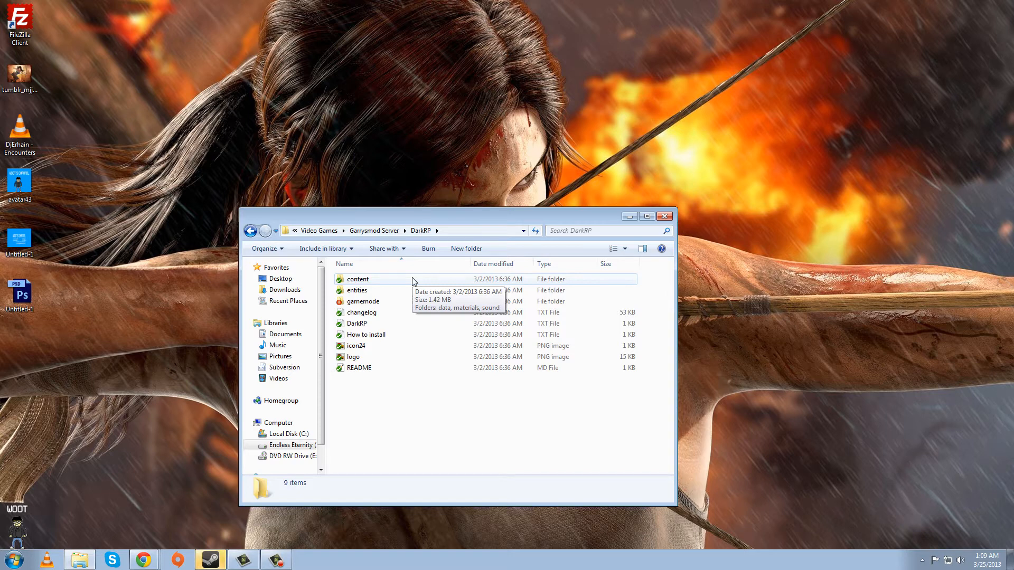
{"action": "mouse_move", "coordinate": [395, 297]}
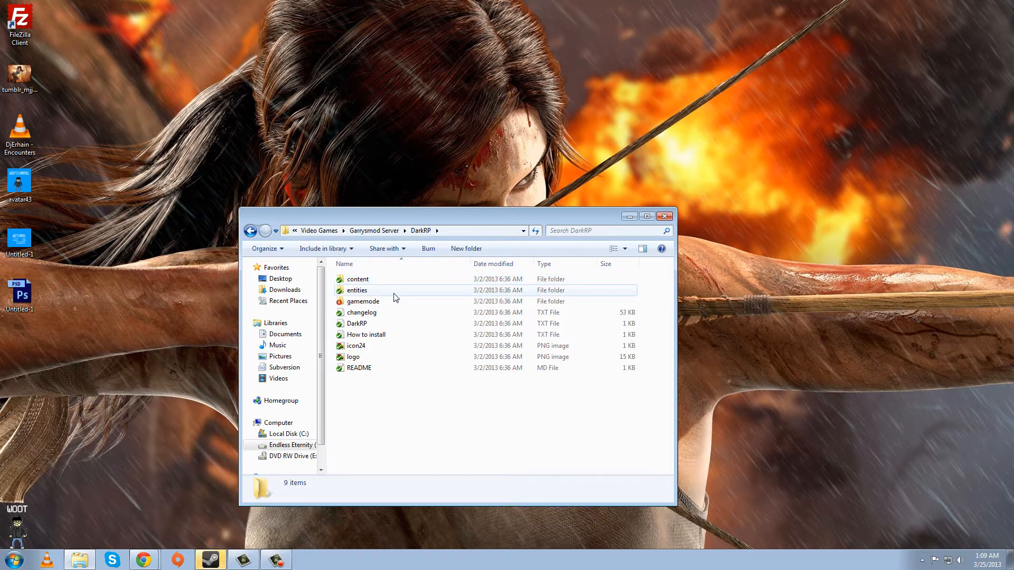
{"action": "double_click", "coordinate": [363, 302]}
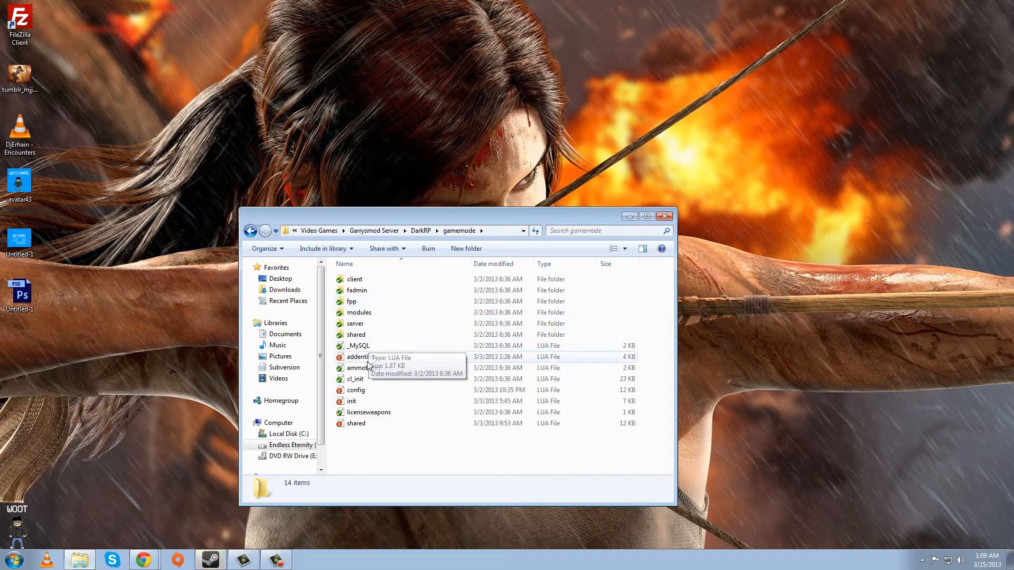
Open shared.lua in Notepad++ and scroll to the TEAM_POLICE job block.
{"action": "double_click", "coordinate": [356, 423]}
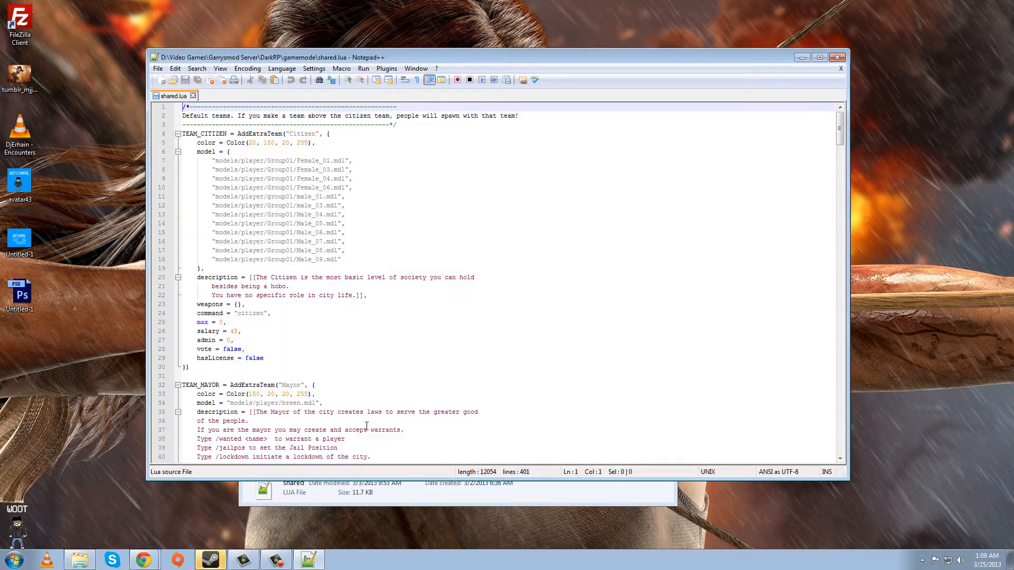
{"action": "mouse_move", "coordinate": [327, 237]}
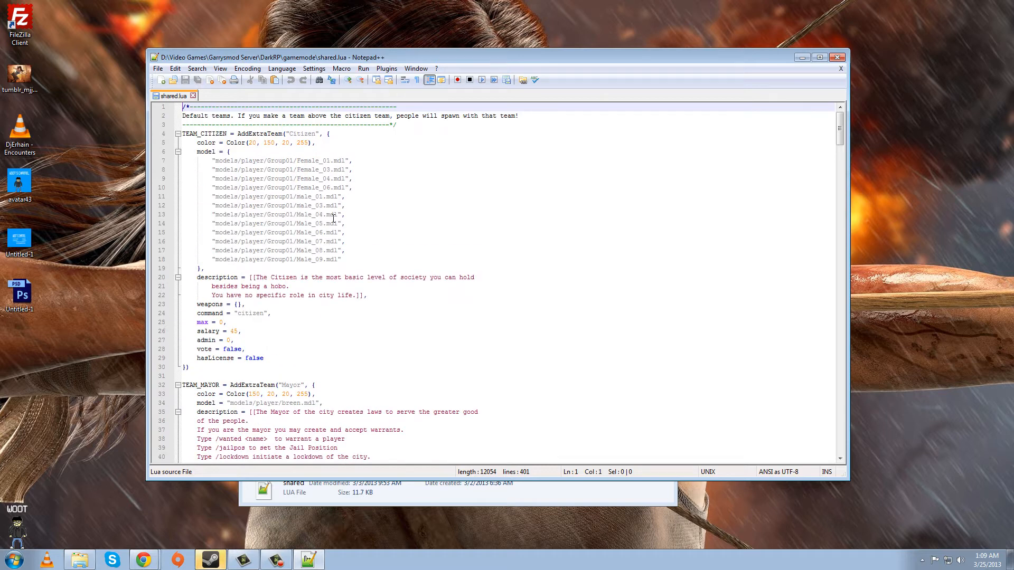
{"action": "scroll", "scroll_direction": "down", "scroll_amount": 3}
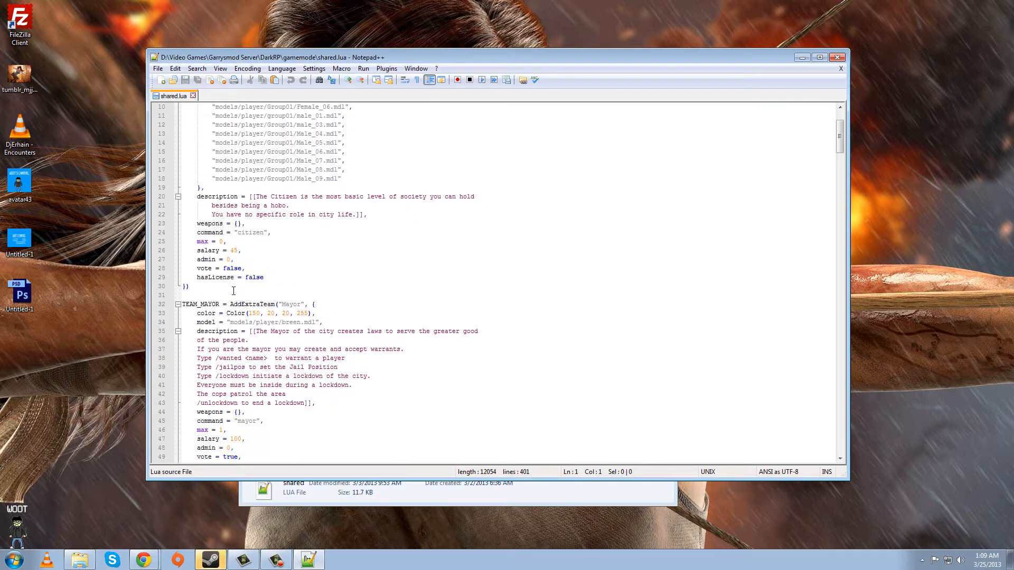
{"action": "scroll", "scroll_direction": "down", "scroll_amount": 3}
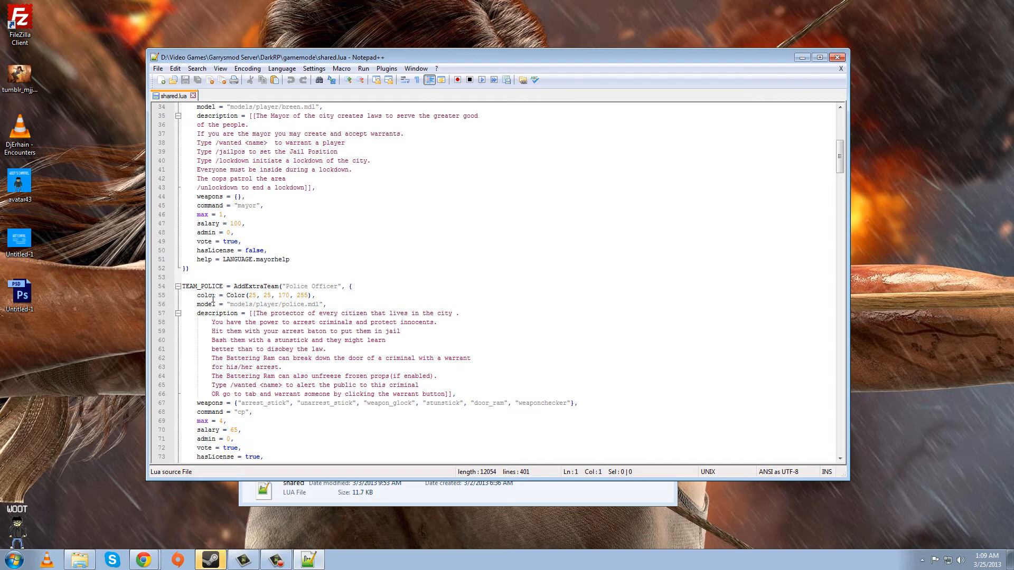
{"action": "scroll", "scroll_direction": "down", "scroll_amount": 3}
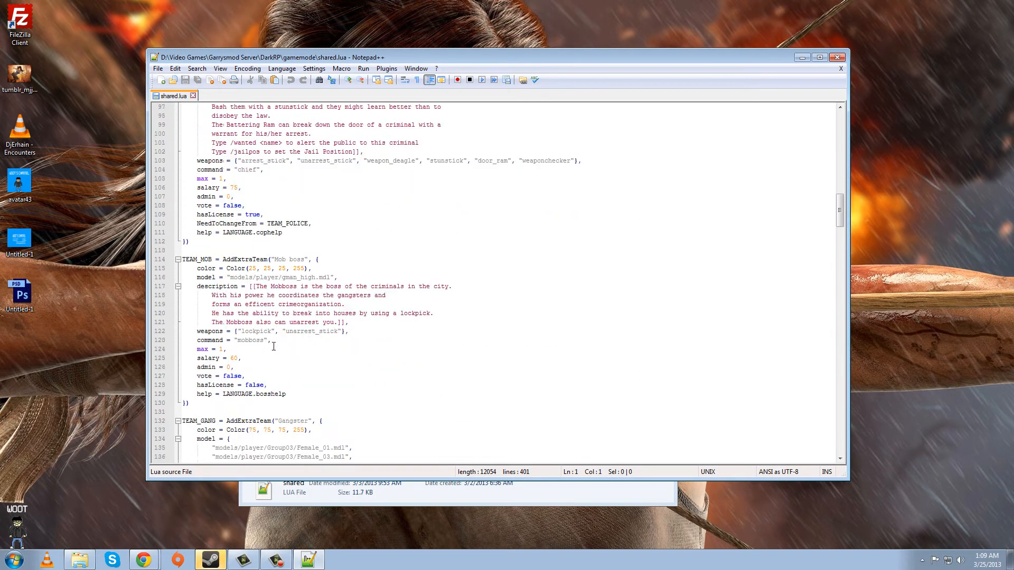
{"action": "scroll", "scroll_direction": "up", "scroll_amount": 3}
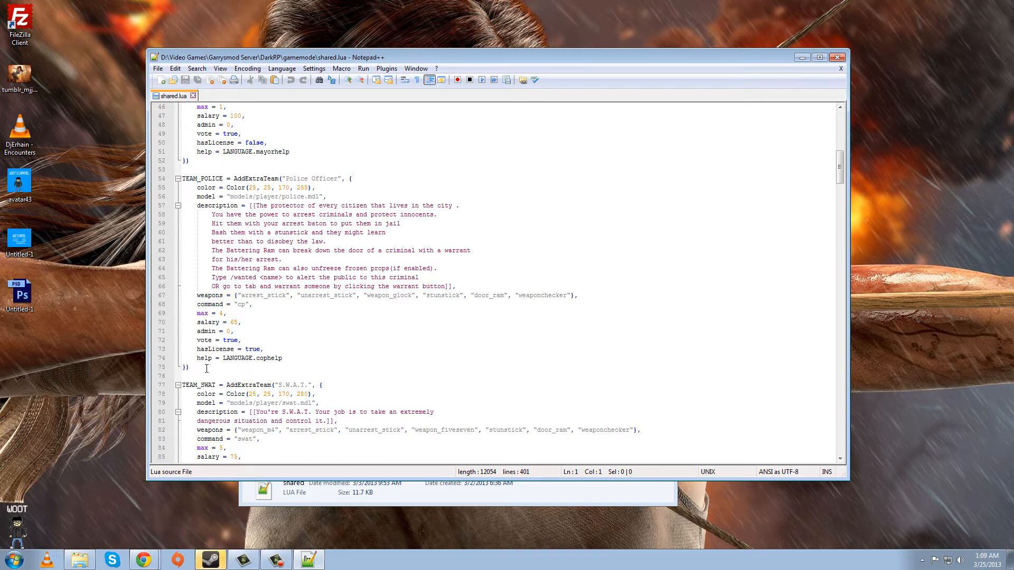
Copy the whole Police Officer block and scroll down to the custom teams comment.
{"action": "left_click", "coordinate": [191, 366]}
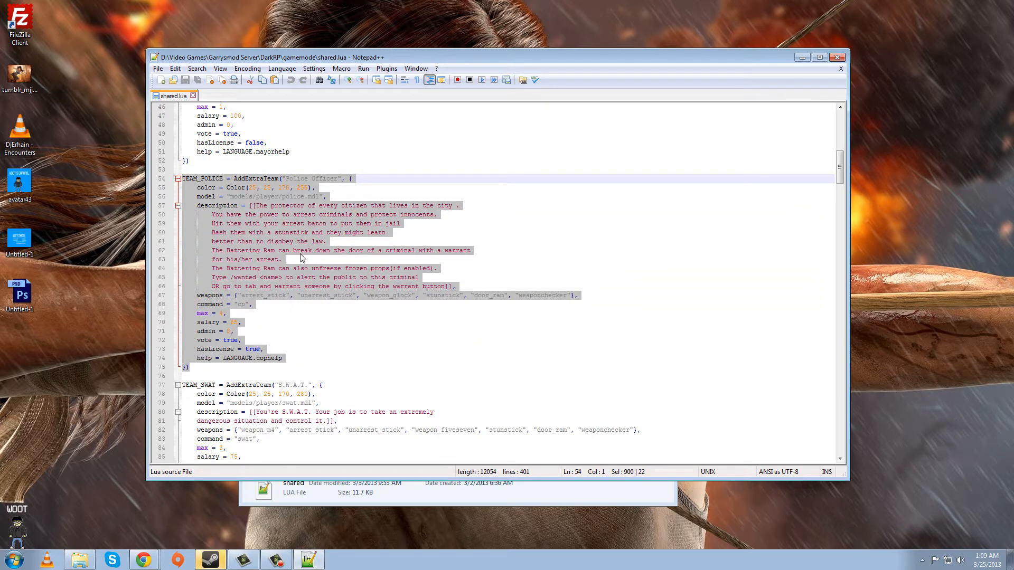
{"action": "scroll", "scroll_direction": "down", "scroll_amount": 3}
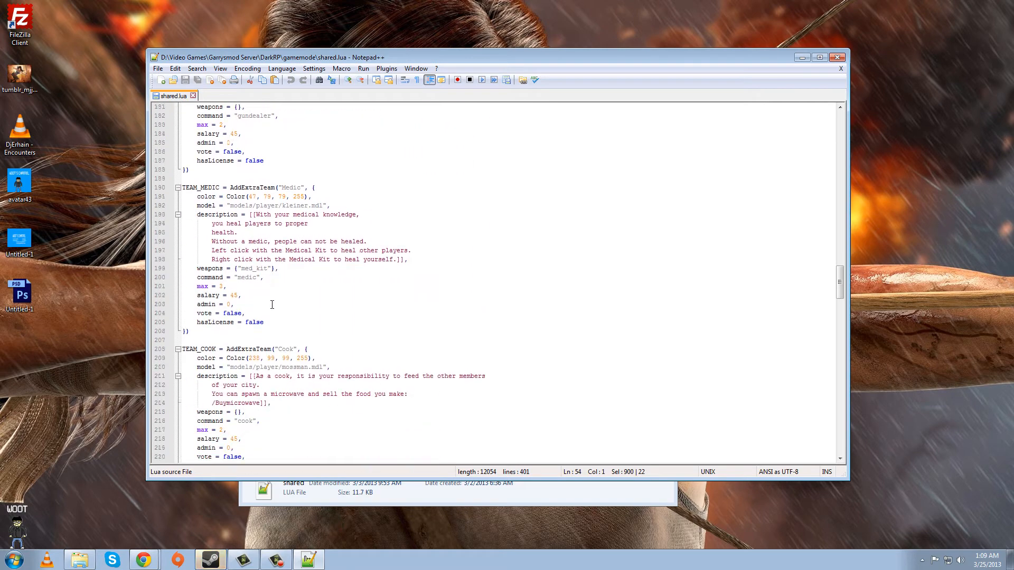
{"action": "scroll", "scroll_direction": "down", "scroll_amount": 3}
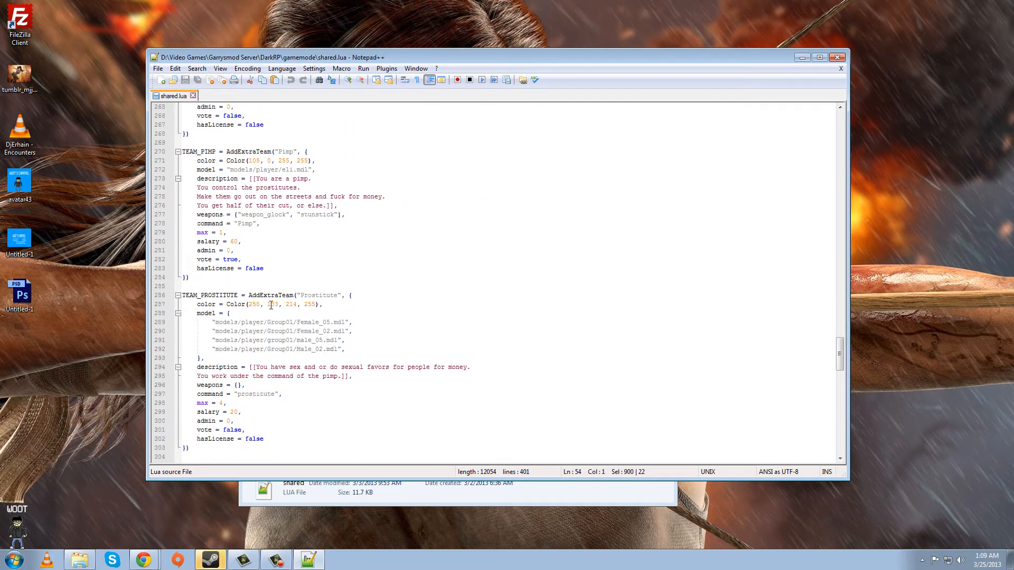
{"action": "scroll", "scroll_direction": "down", "scroll_amount": 3}
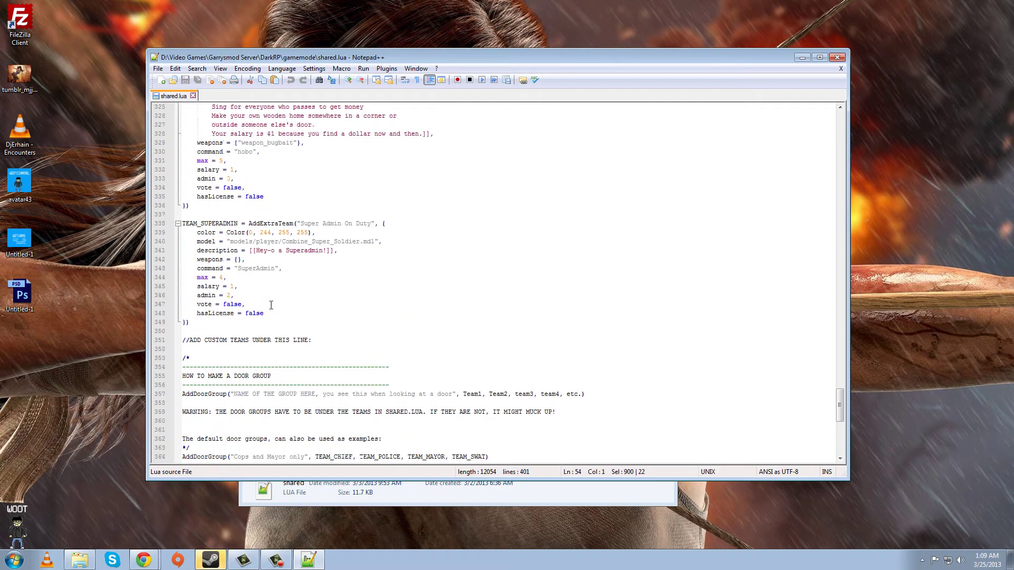
{"action": "scroll", "scroll_direction": "down", "scroll_amount": 3}
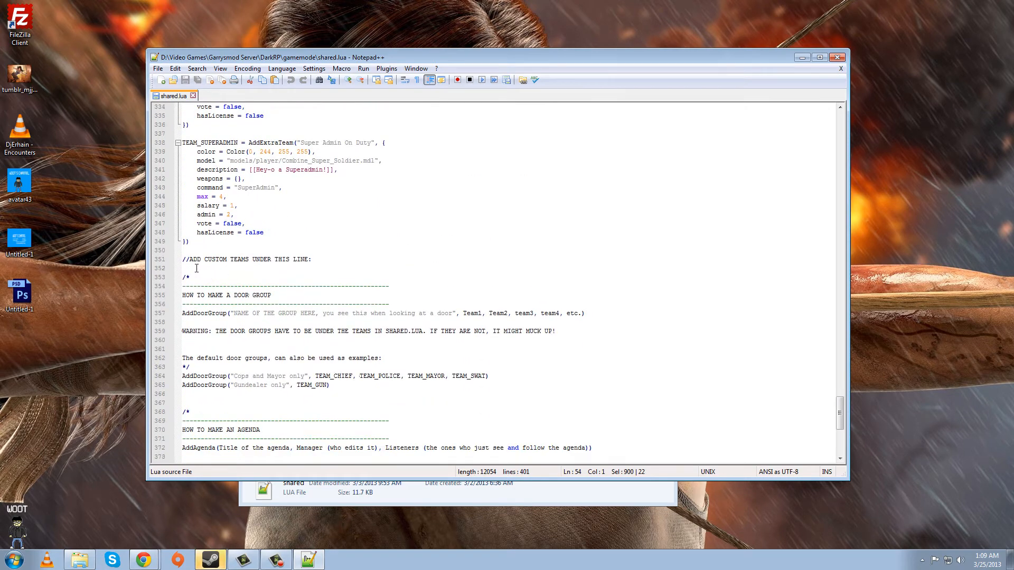
Paste the Police Officer block on the blank line below //ADD CUSTOM TEAMS UNDER THIS LINE.
{"action": "left_click", "coordinate": [197, 268]}
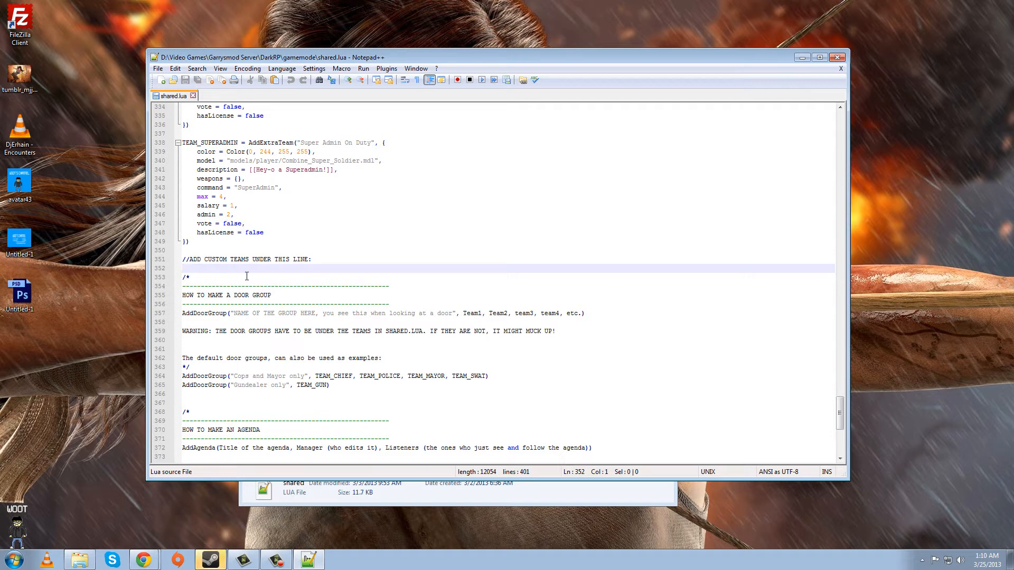
{"action": "mouse_move", "coordinate": [258, 278]}
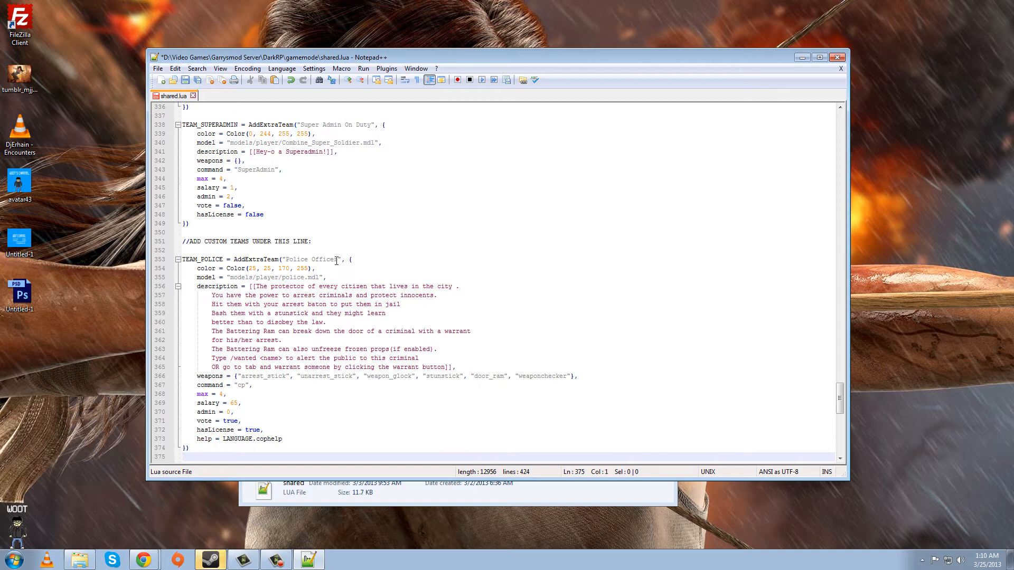
Change the pasted block's identifier from TEAM_POLICE to TEAM_FEDS on line 353.
{"action": "left_click", "coordinate": [351, 260]}
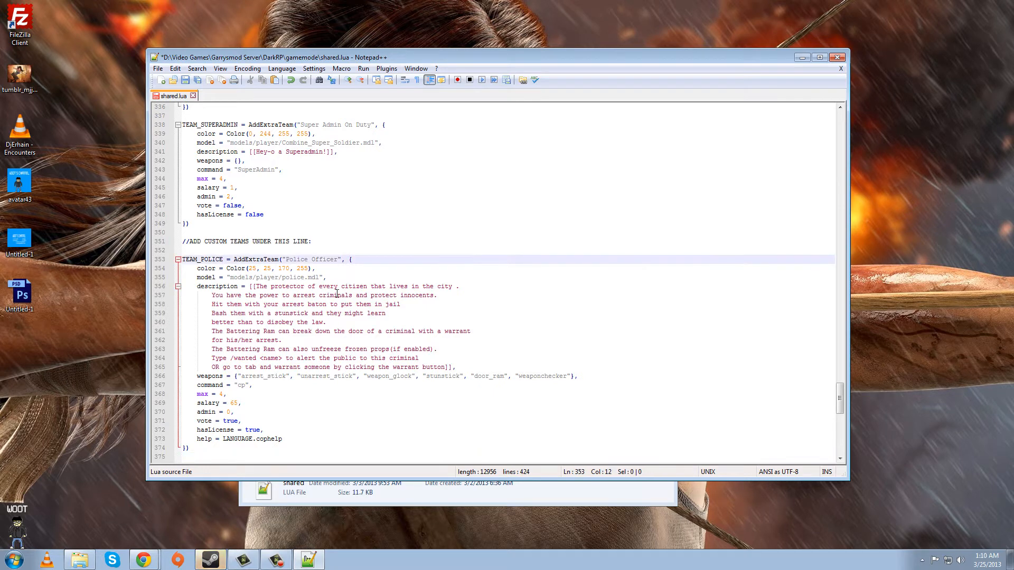
{"action": "key", "text": "Backspace"}
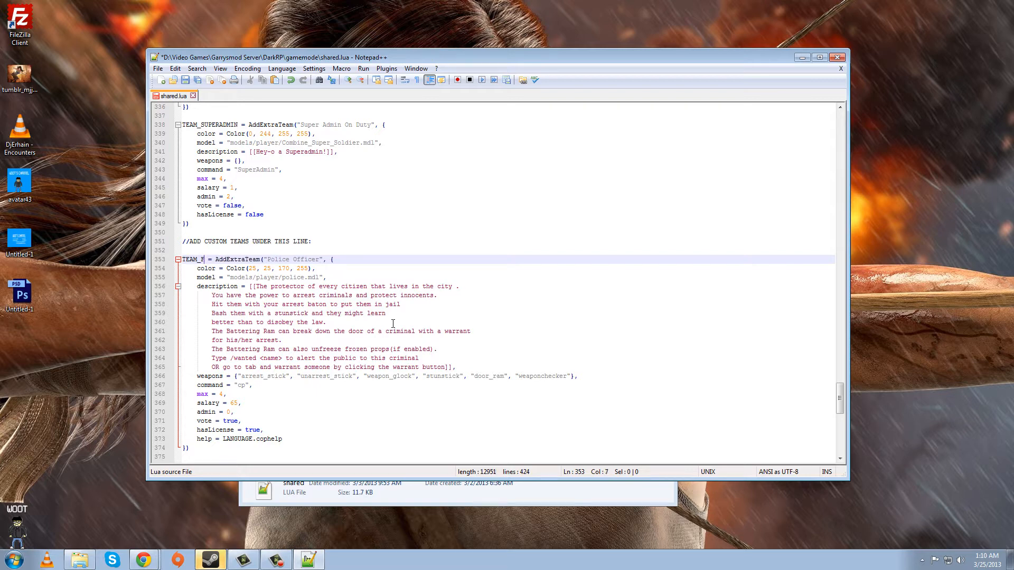
{"action": "type", "text": "EDS"}
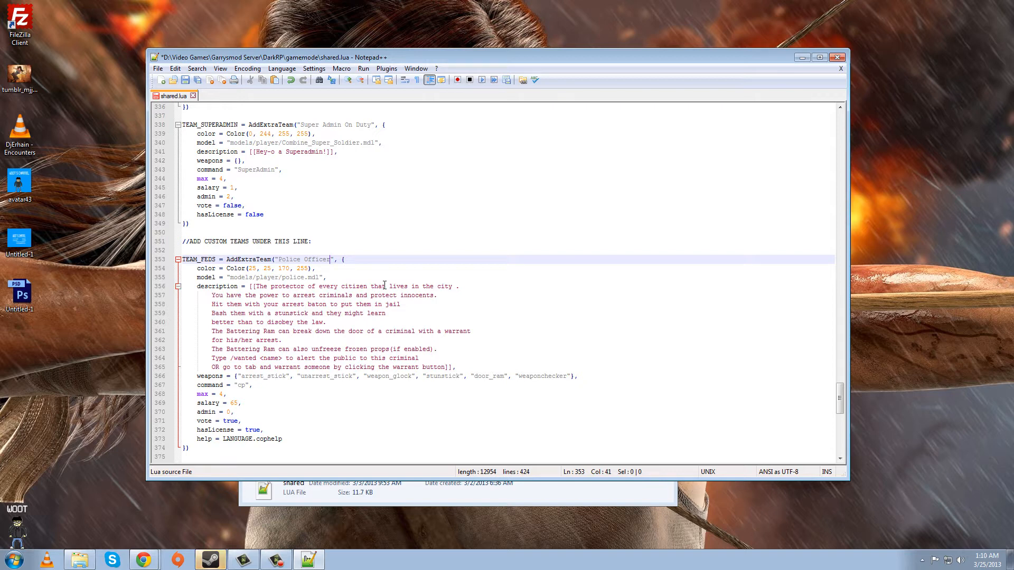
{"action": "double_click", "coordinate": [204, 259]}
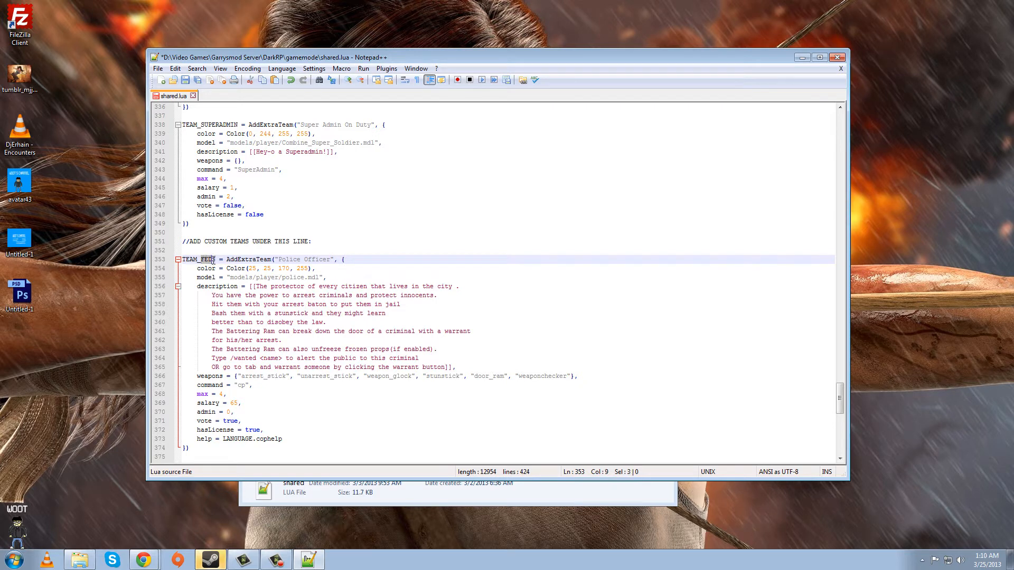
{"action": "left_click", "coordinate": [205, 259]}
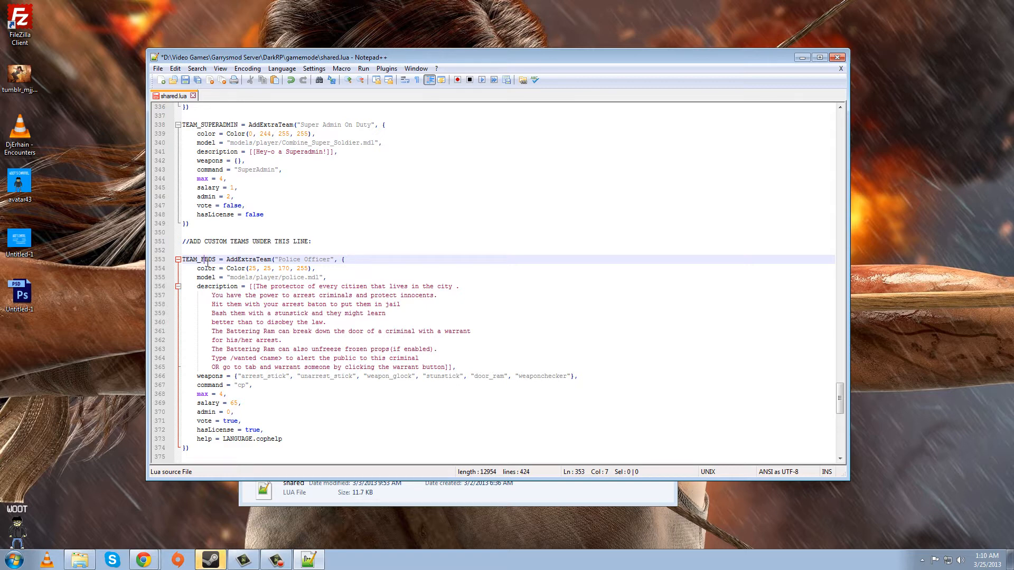
{"action": "scroll", "scroll_direction": "down", "scroll_amount": 3}
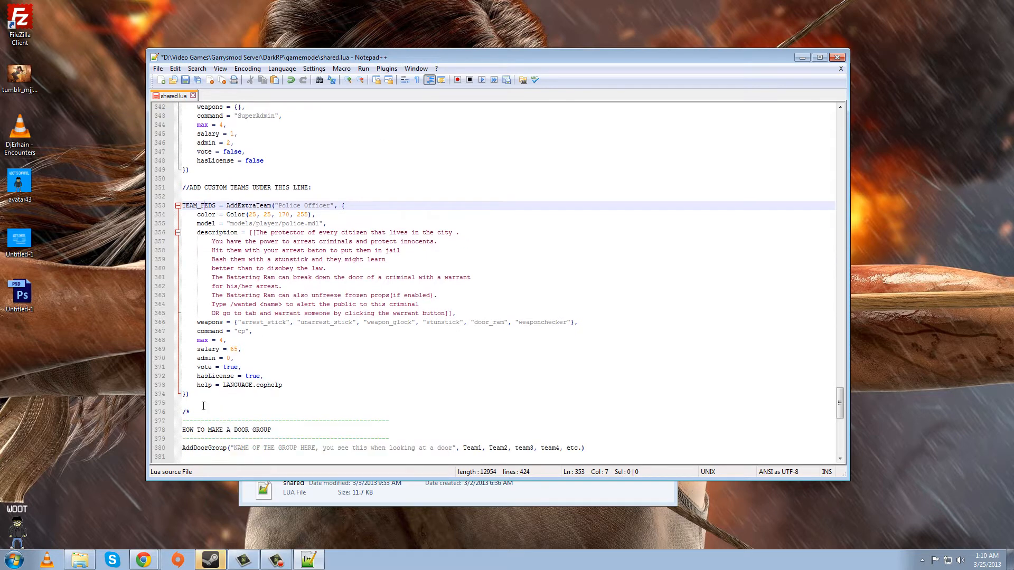
{"action": "scroll", "scroll_direction": "up", "scroll_amount": 3}
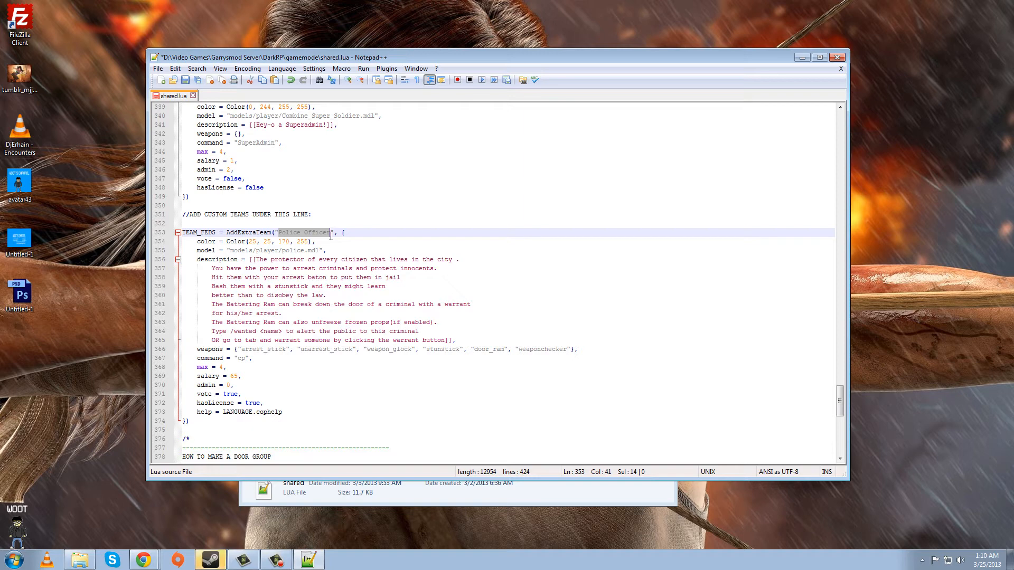
{"action": "mouse_move", "coordinate": [314, 239]}
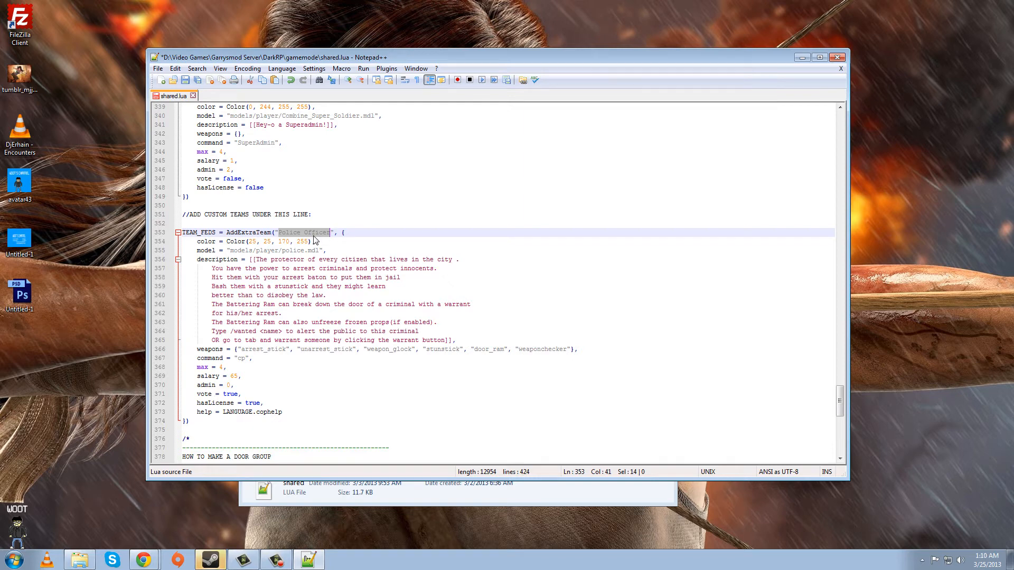
{"action": "mouse_move", "coordinate": [278, 241]}
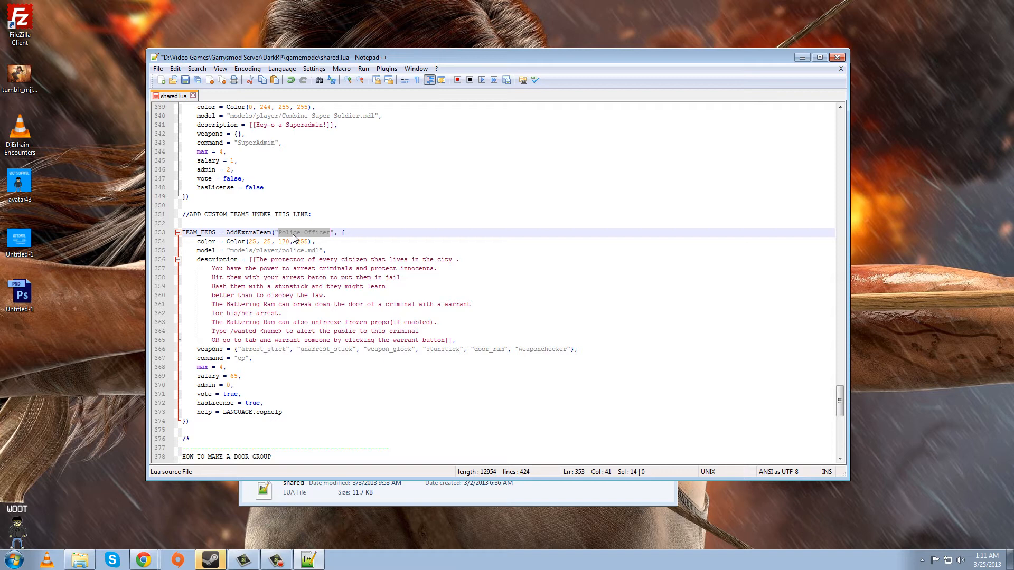
{"action": "mouse_move", "coordinate": [440, 280]}
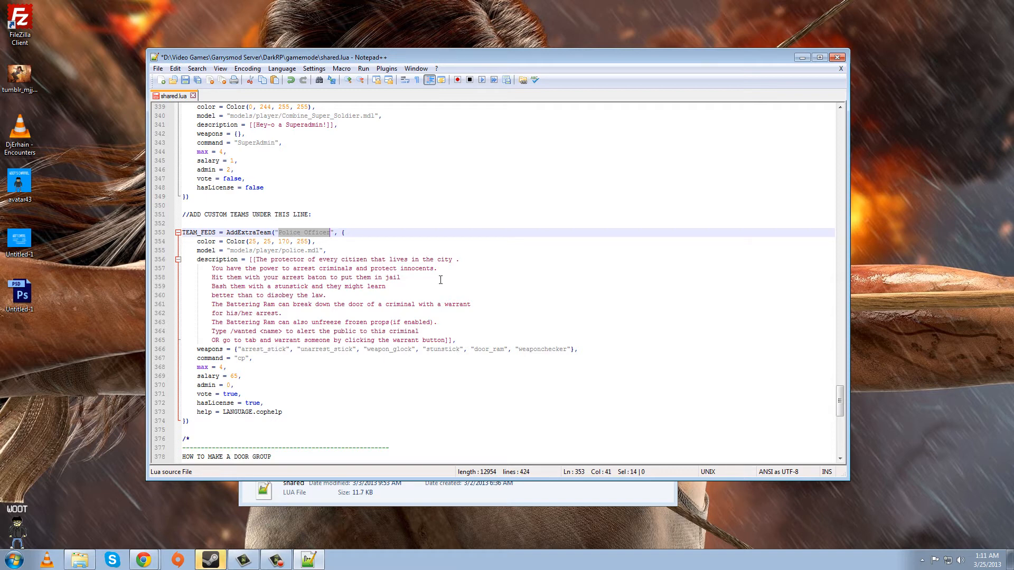
{"action": "key", "text": "Delete"}
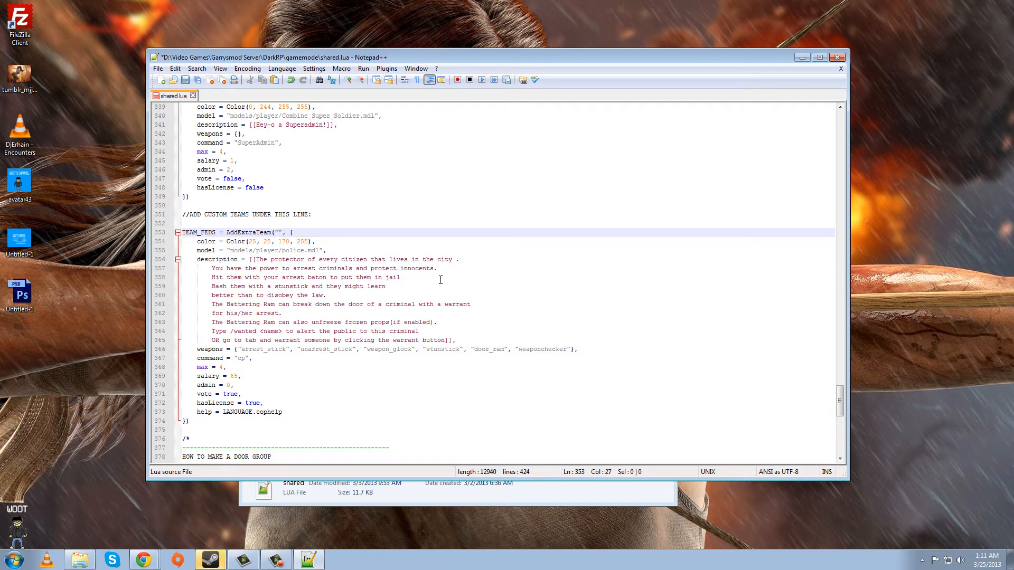
{"action": "type", "text": "Federal Age"}
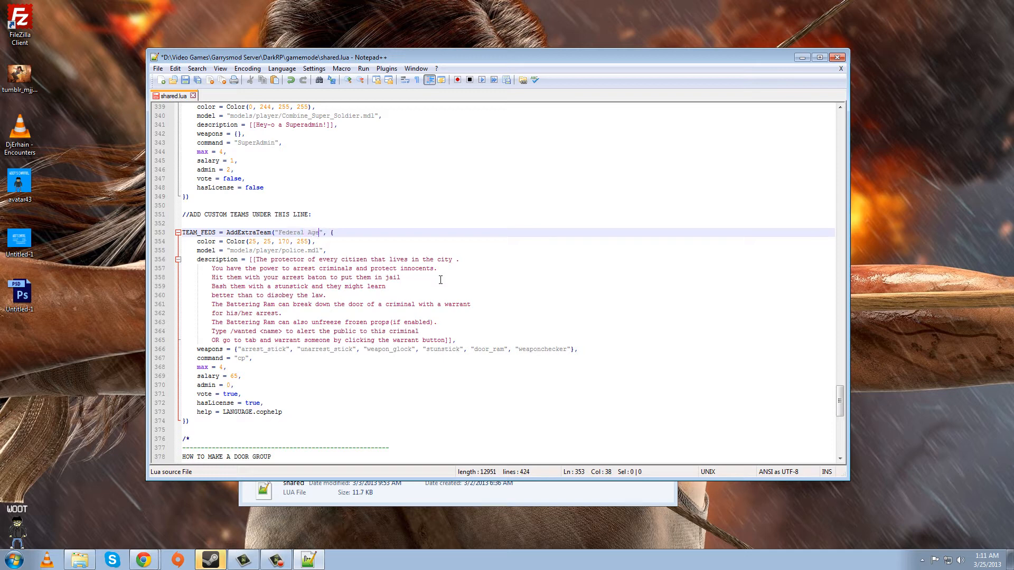
{"action": "type", "text": "nt"}
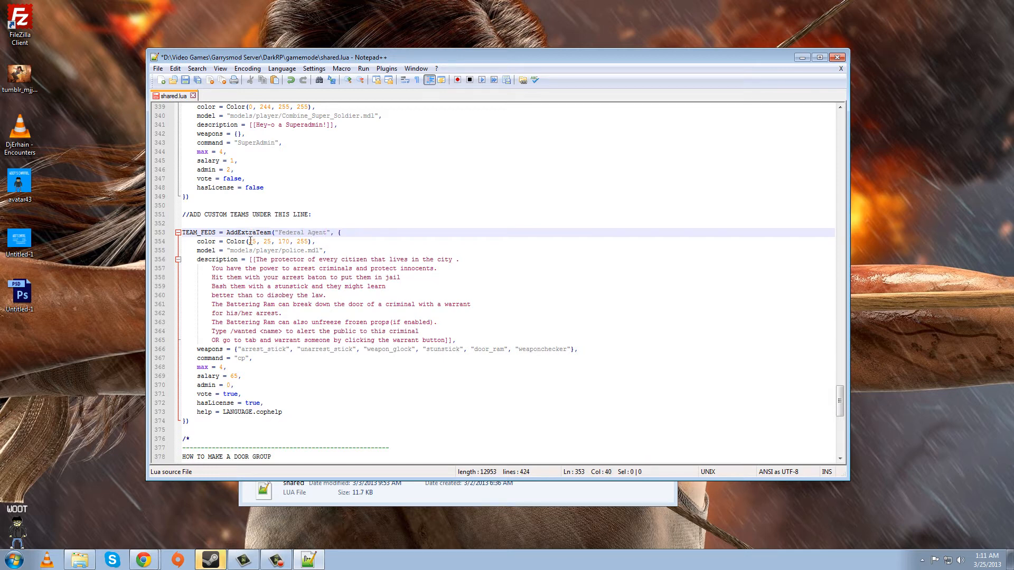
{"action": "left_click", "coordinate": [252, 241]}
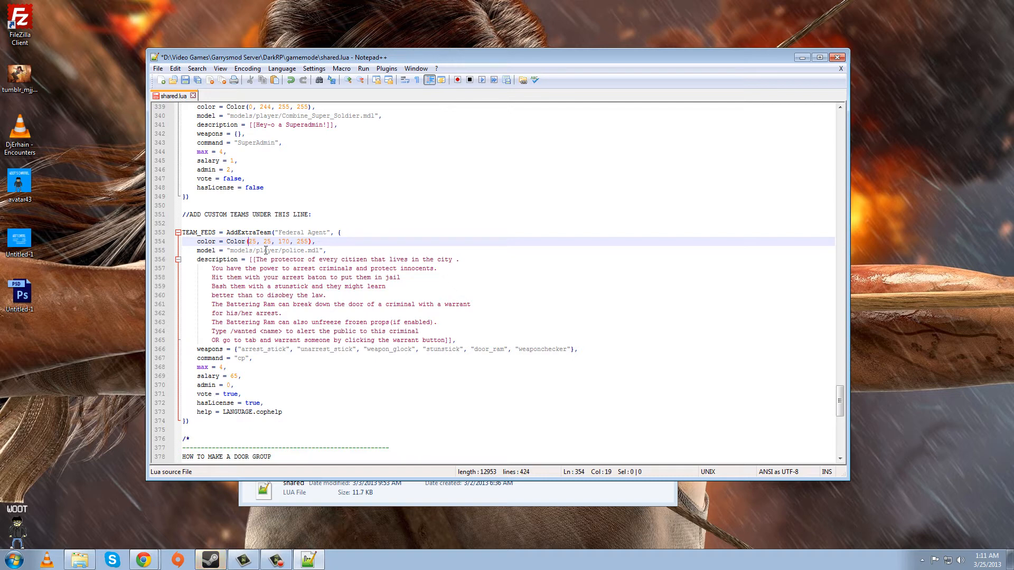
{"action": "mouse_move", "coordinate": [248, 235]}
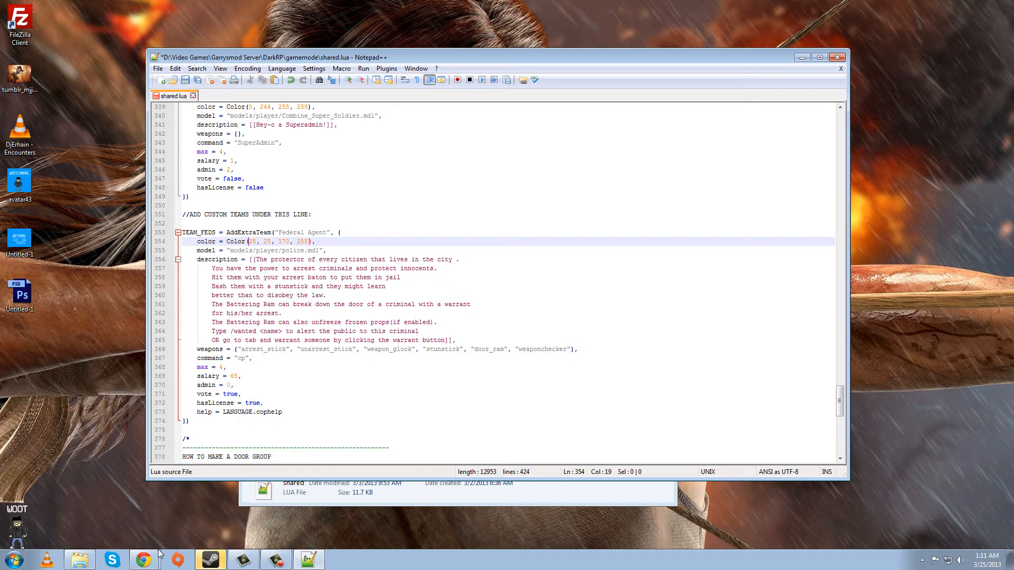
{"action": "mouse_move", "coordinate": [144, 559]}
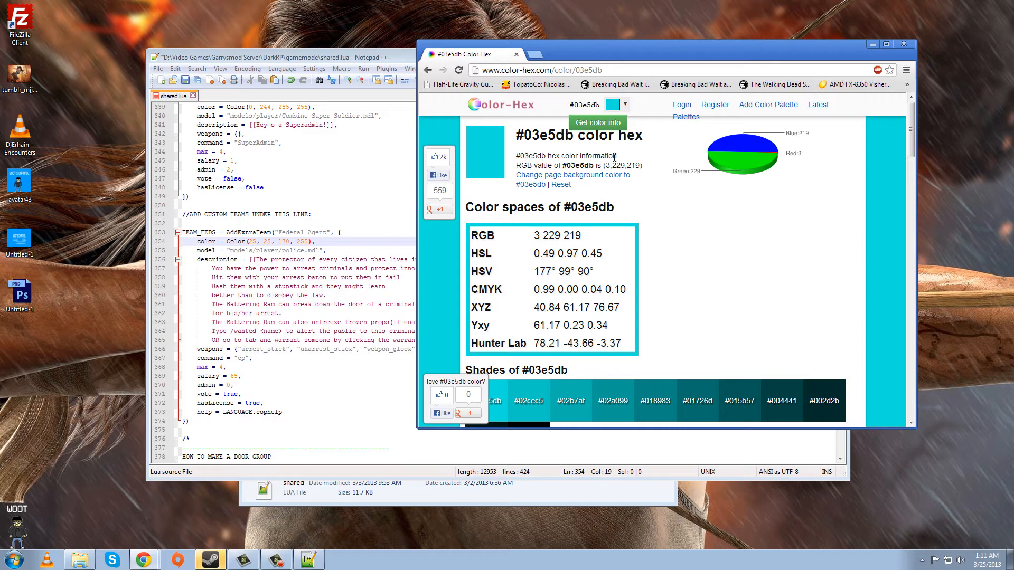
{"action": "mouse_move", "coordinate": [627, 113]}
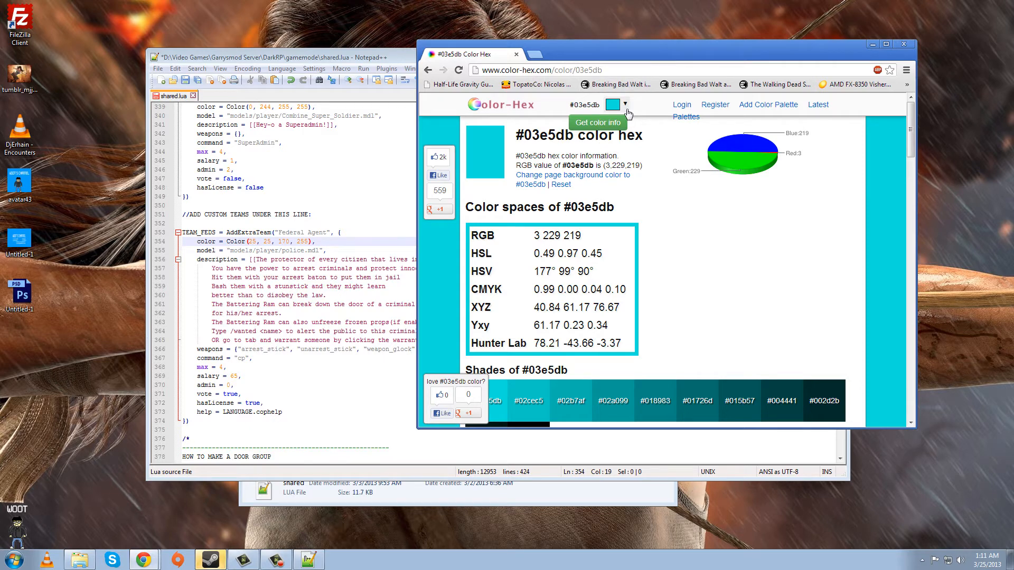
Pick blue #006dff (RGB 0, 109, 255) on color-hex and select the team's Color value.
{"action": "left_click", "coordinate": [625, 104]}
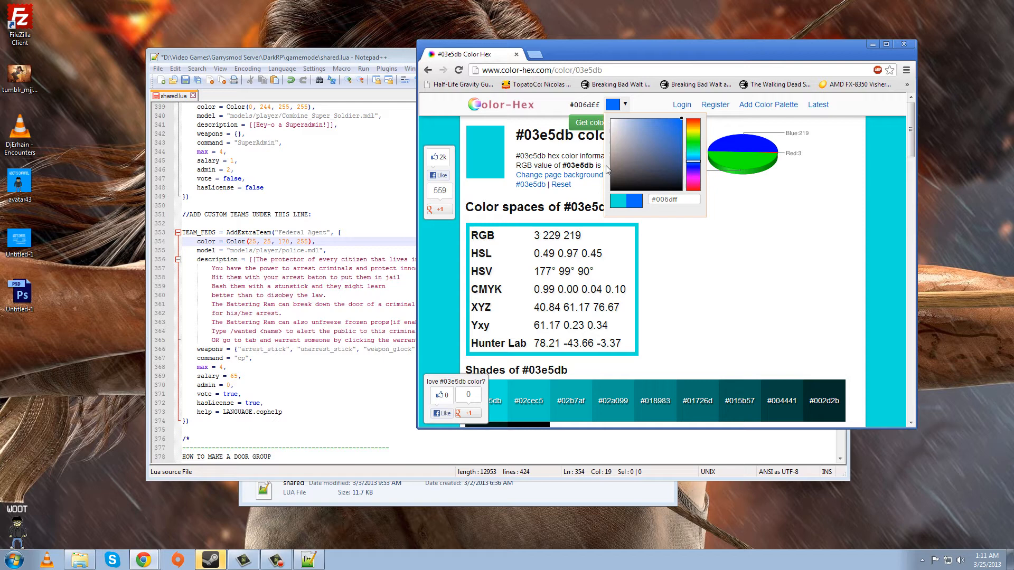
{"action": "left_click", "coordinate": [616, 104]}
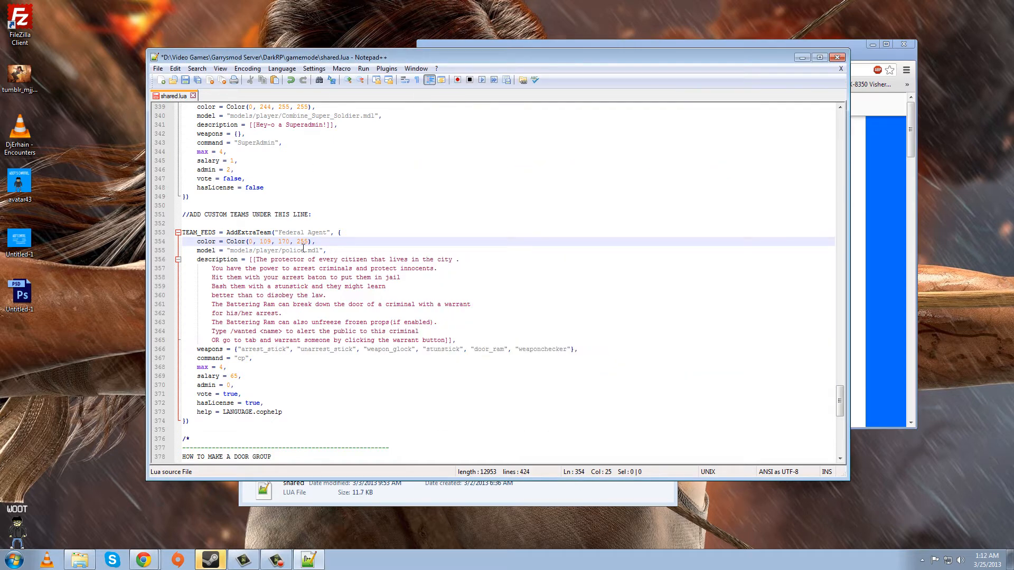
{"action": "double_click", "coordinate": [301, 241]}
{"action": "type", "text": "255"}
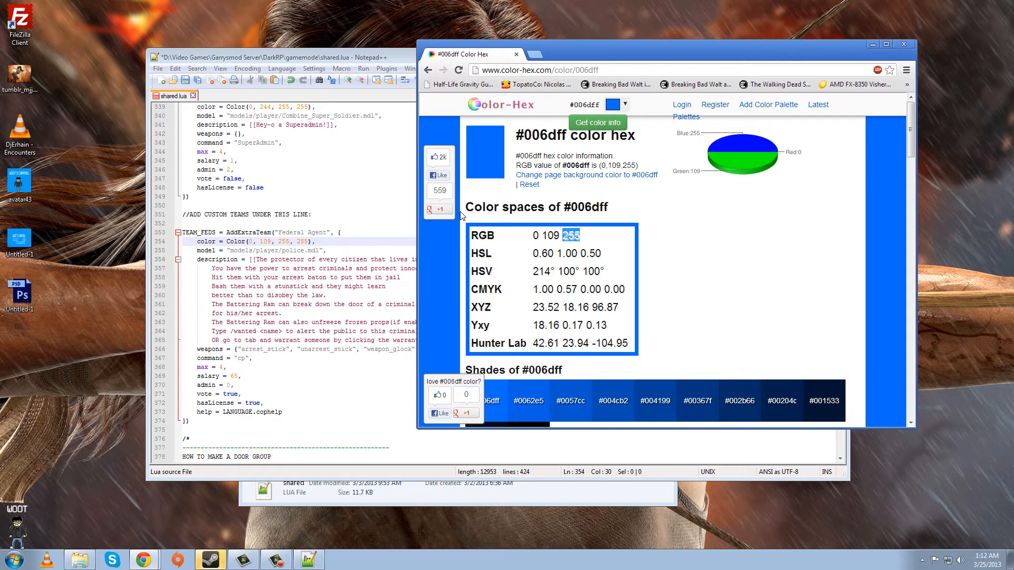
{"action": "mouse_move", "coordinate": [451, 292]}
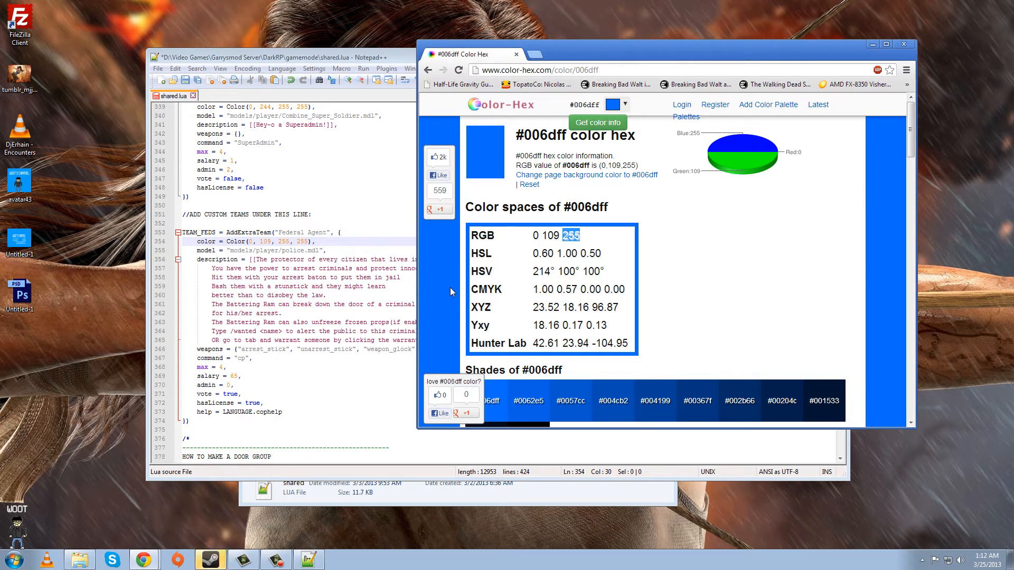
{"action": "mouse_move", "coordinate": [878, 204]}
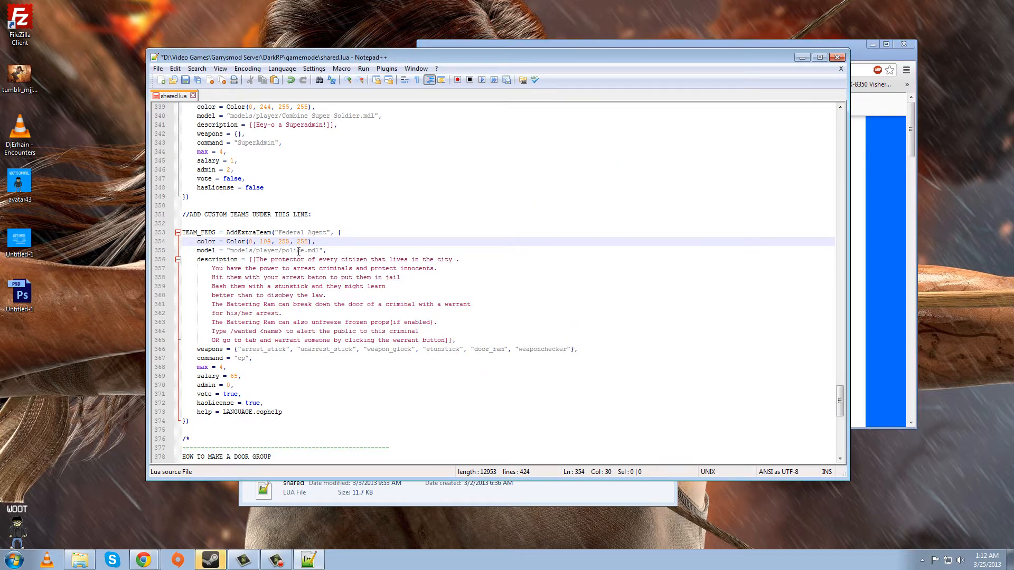
{"action": "left_click", "coordinate": [315, 251]}
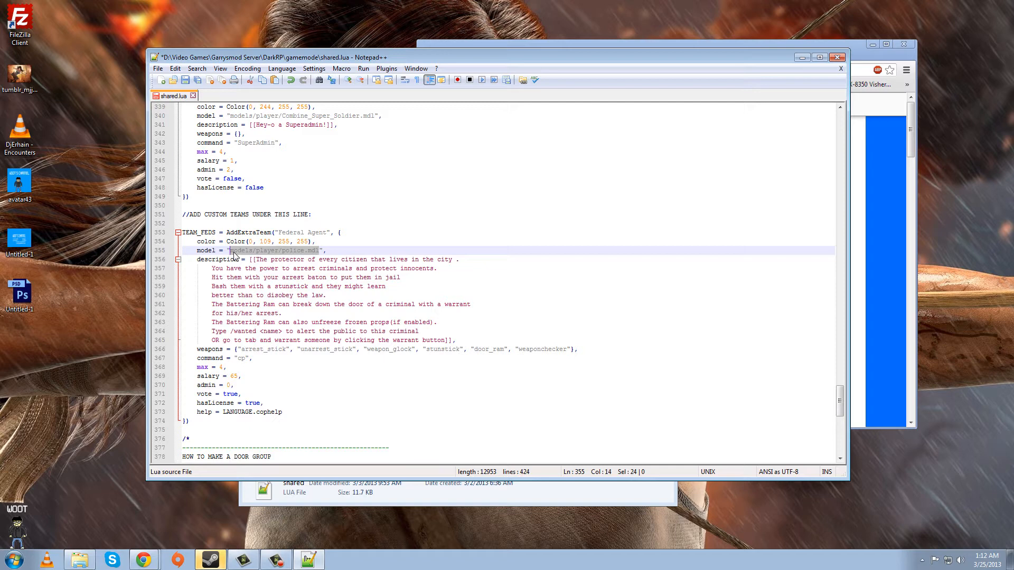
{"action": "left_click", "coordinate": [317, 250]}
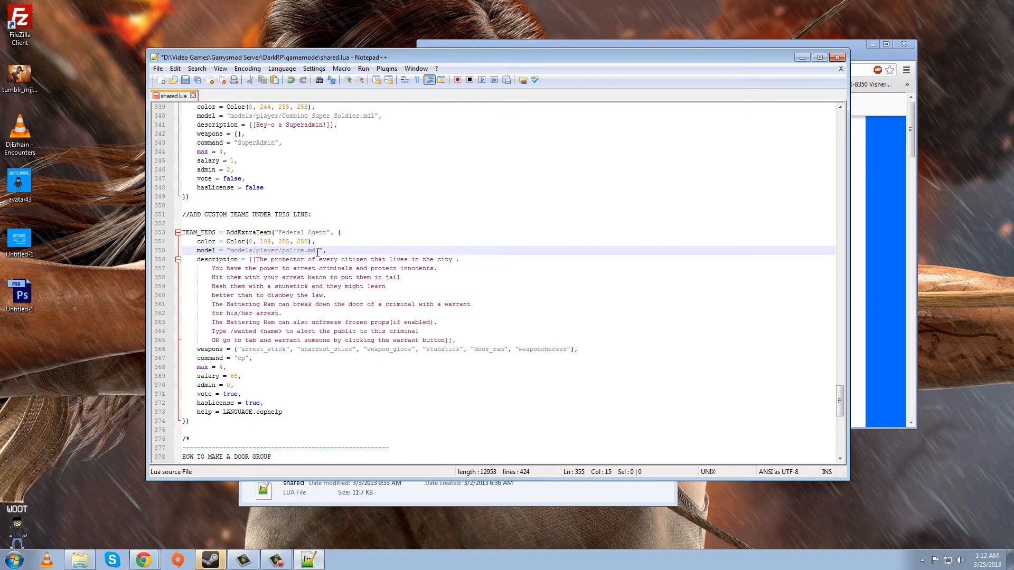
{"action": "double_click", "coordinate": [291, 250]}
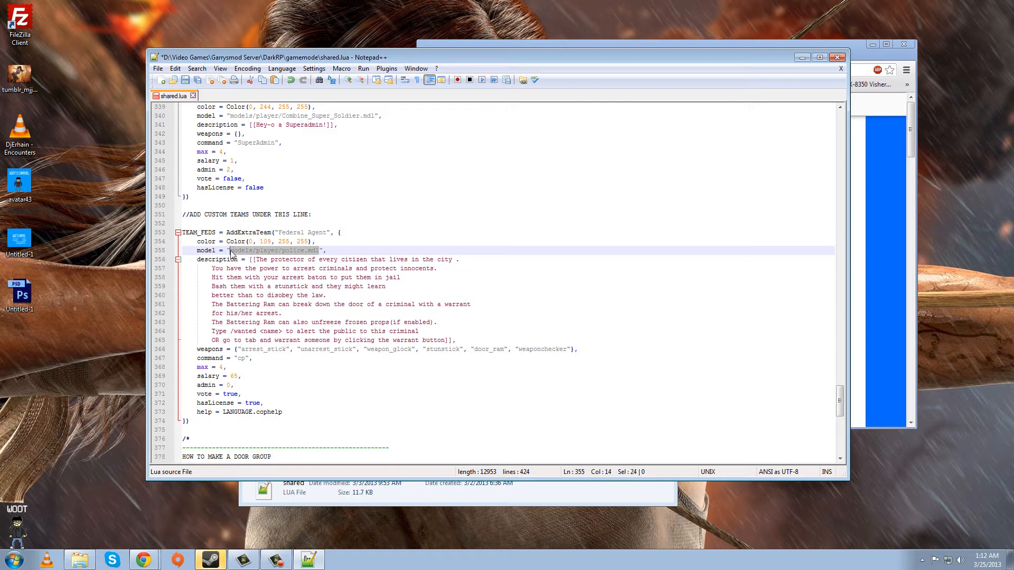
{"action": "left_click", "coordinate": [322, 250]}
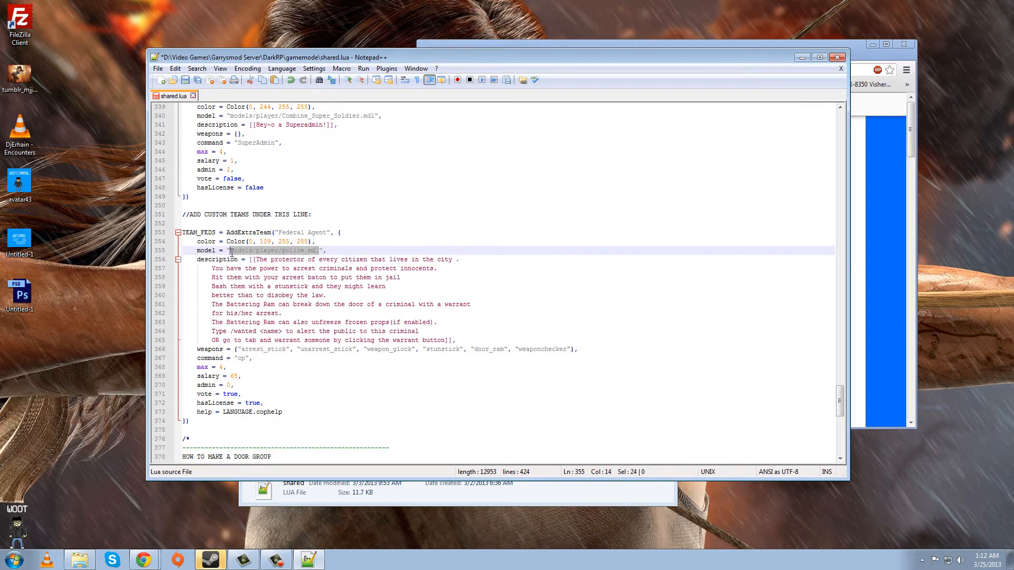
{"action": "left_click", "coordinate": [317, 251]}
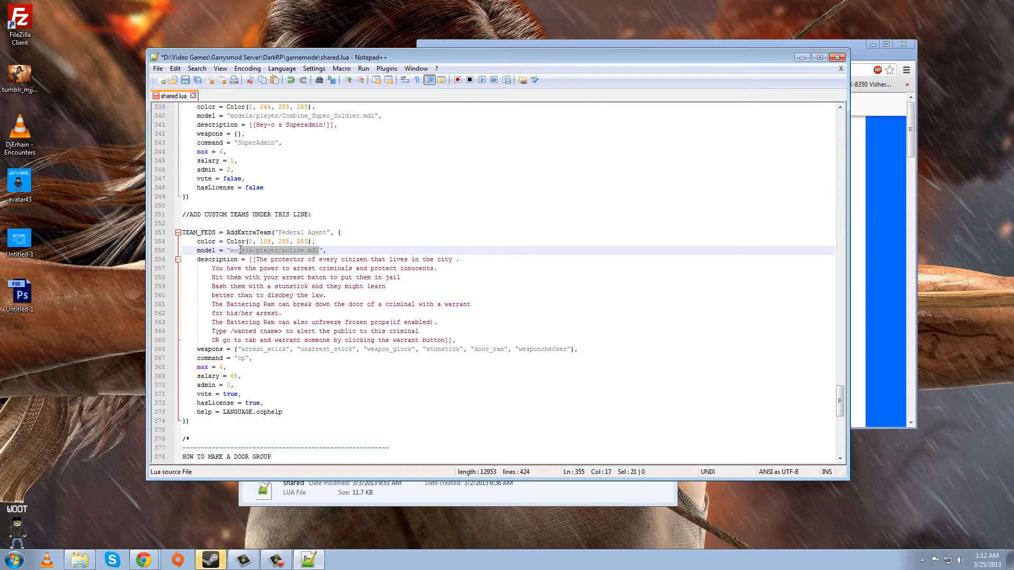
{"action": "left_click", "coordinate": [256, 250]}
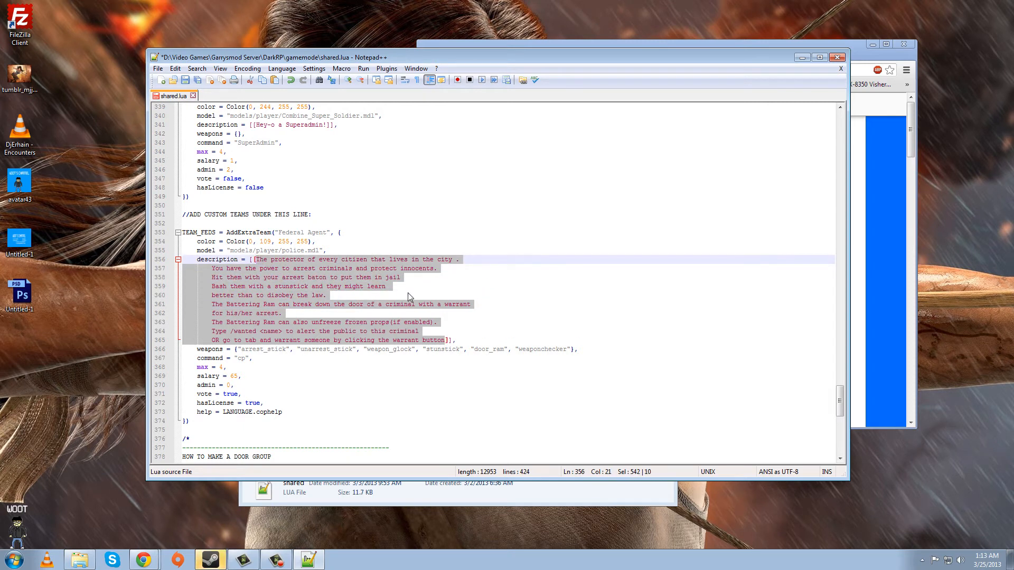
Replace the description with 'You are a federal agent. You work under the mayor and must keep him safe.'.
{"action": "key", "text": "Delete"}
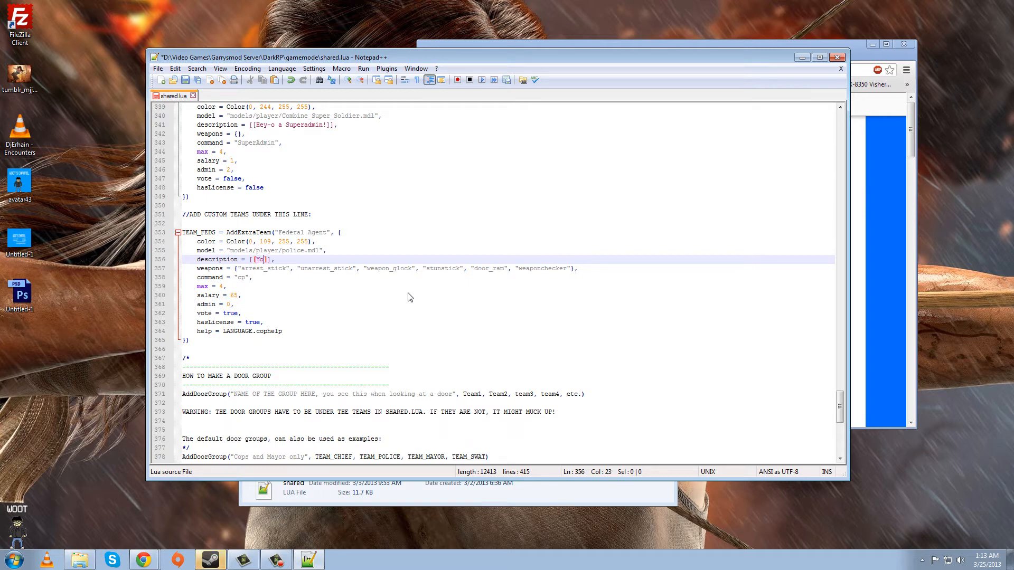
{"action": "type", "text": "You are a agent"}
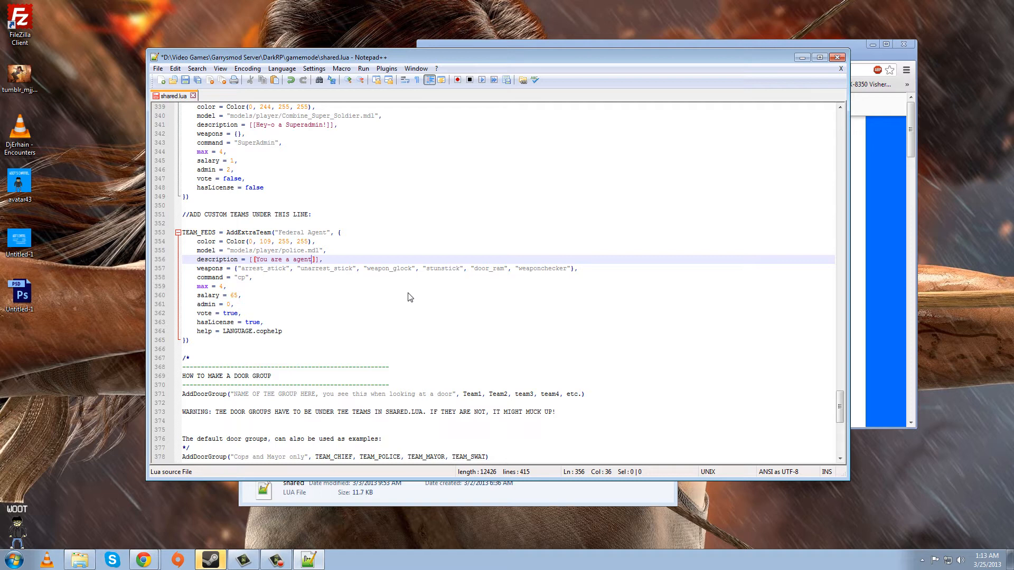
{"action": "type", "text": "federal"}
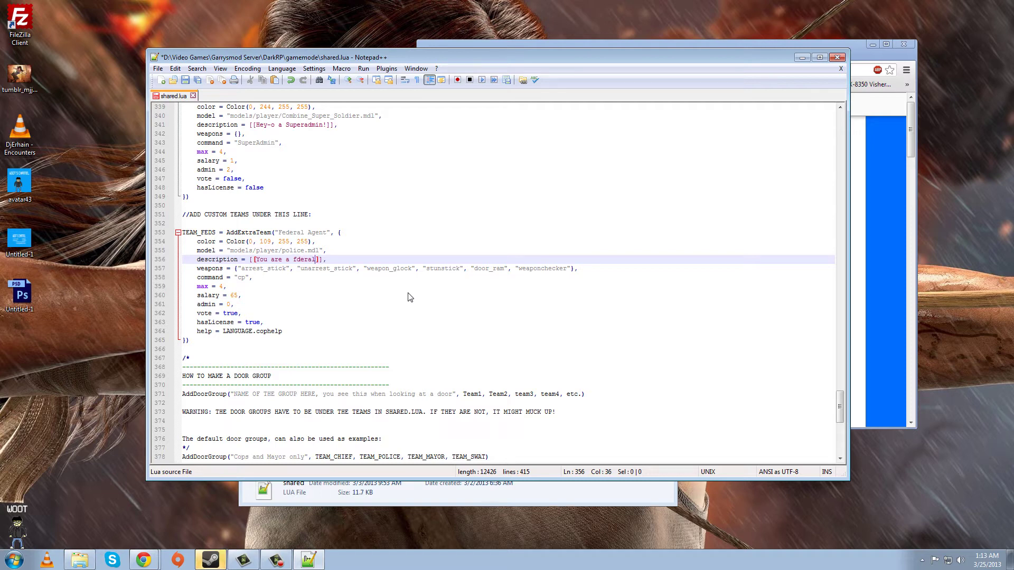
{"action": "key", "text": "BackSpace"}
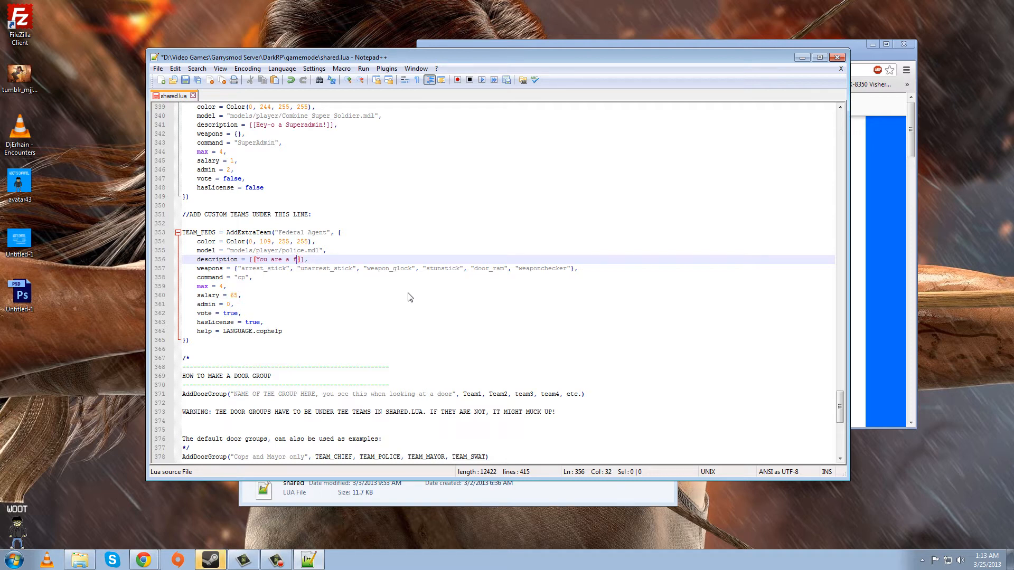
{"action": "type", "text": "federal a"}
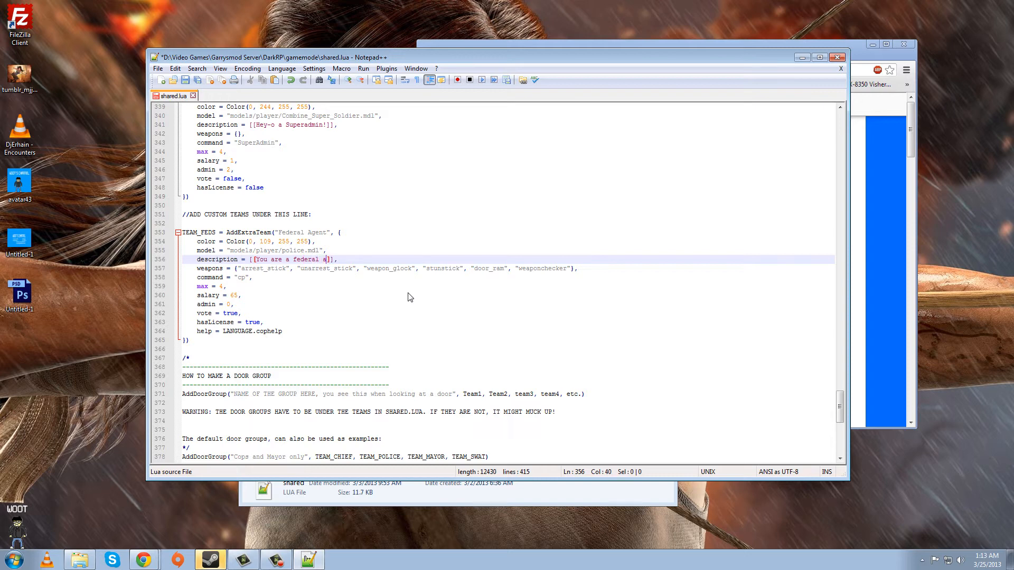
{"action": "type", "text": "gent."}
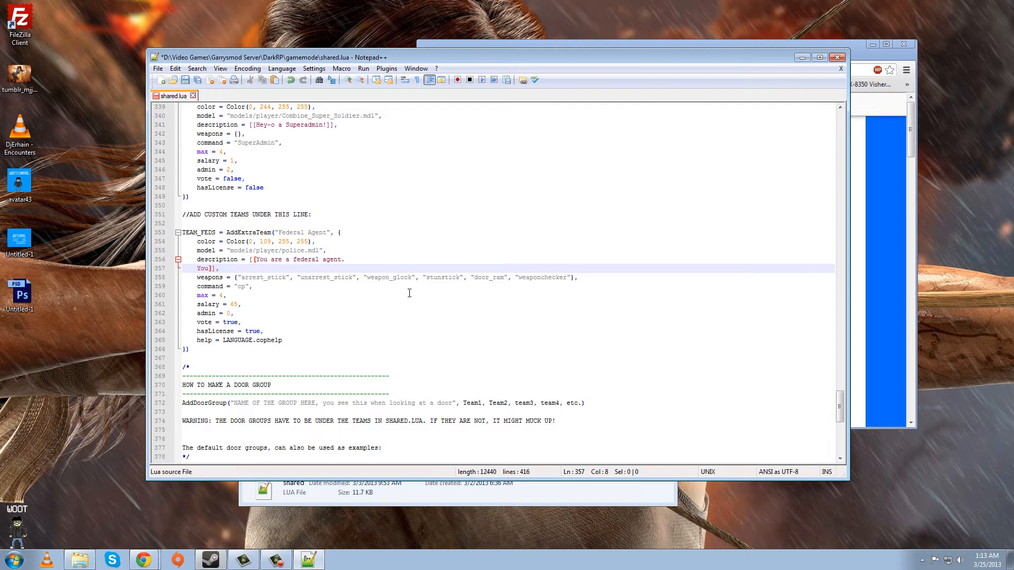
{"action": "type", "text": "work under the mayor"}
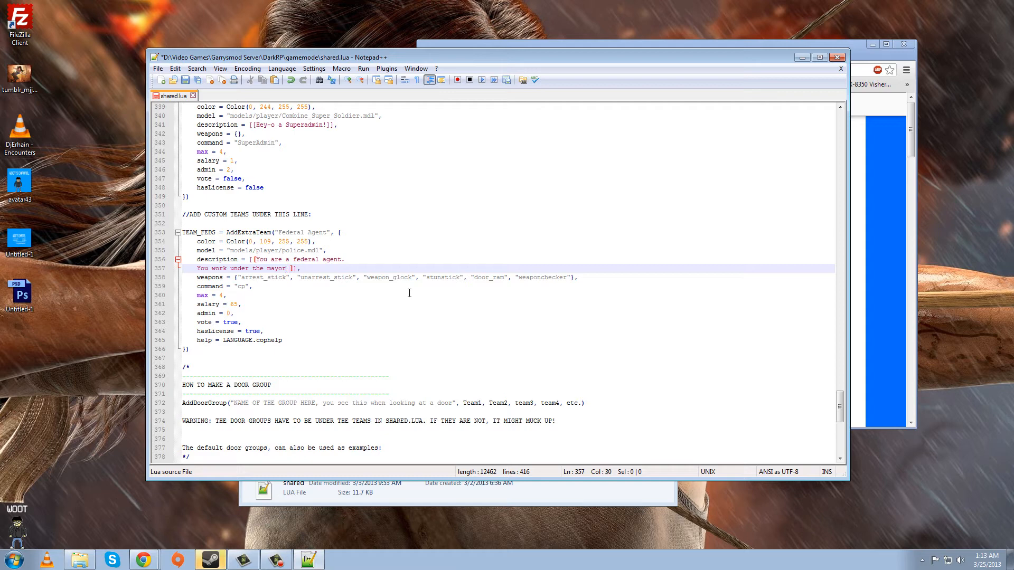
{"action": "type", "text": "and must keep him sa"}
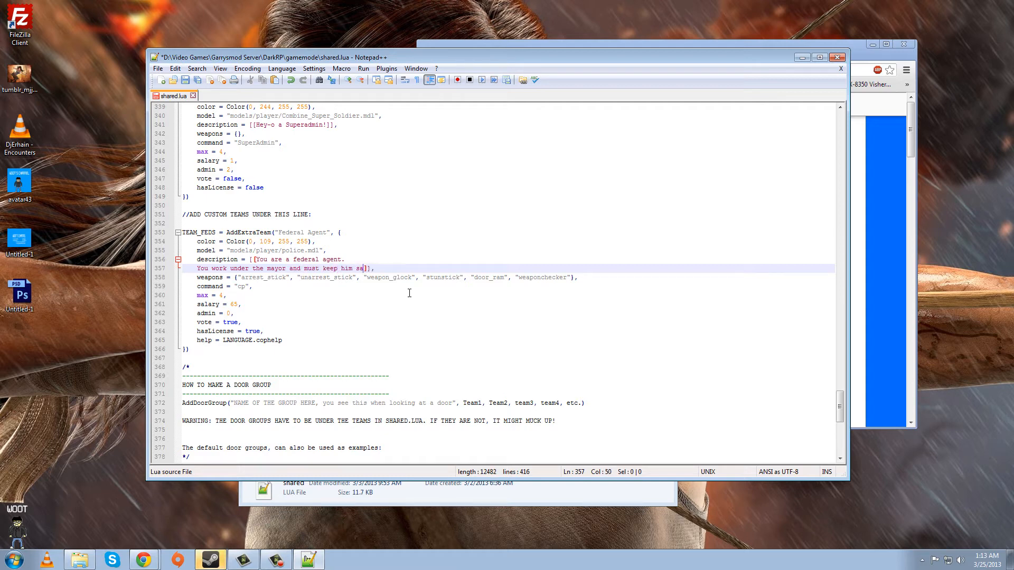
{"action": "type", "text": "fe."}
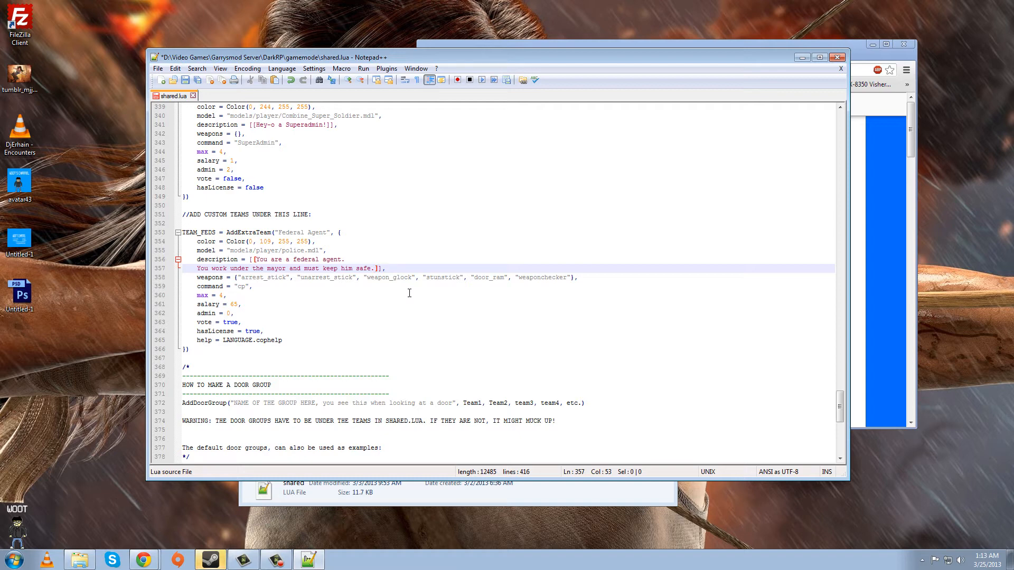
{"action": "mouse_move", "coordinate": [368, 283]}
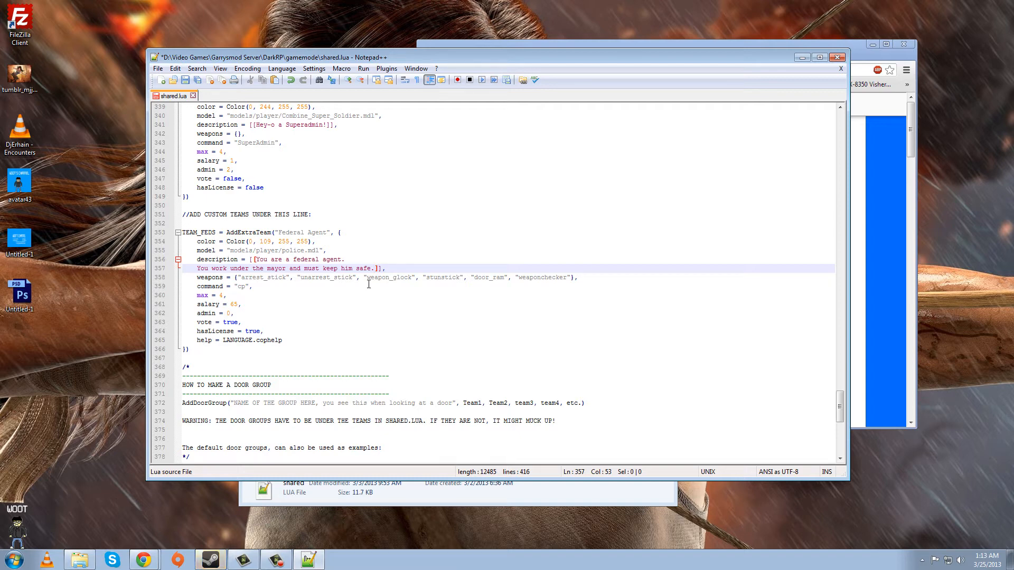
{"action": "mouse_move", "coordinate": [354, 283]}
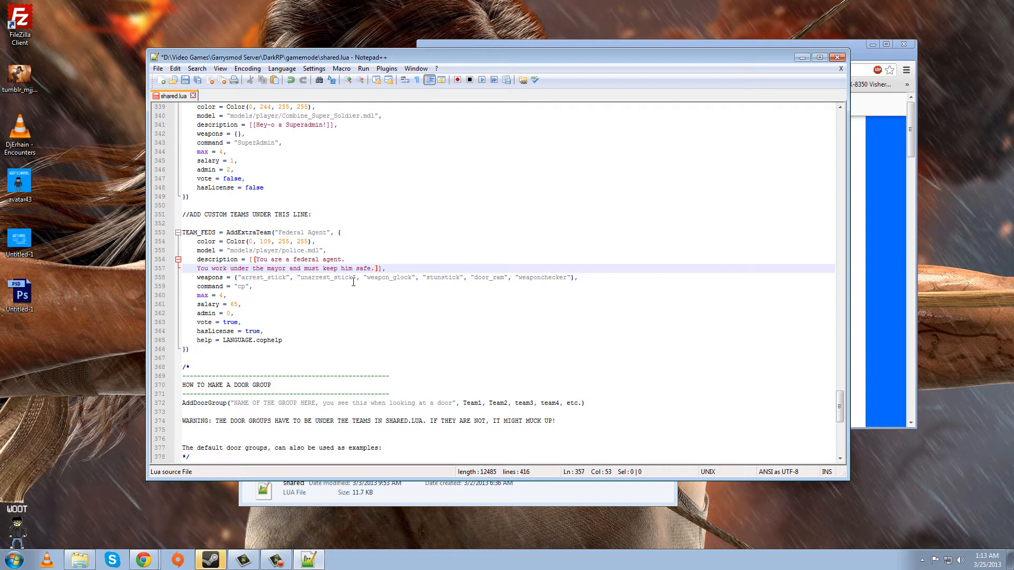
{"action": "mouse_move", "coordinate": [285, 269]}
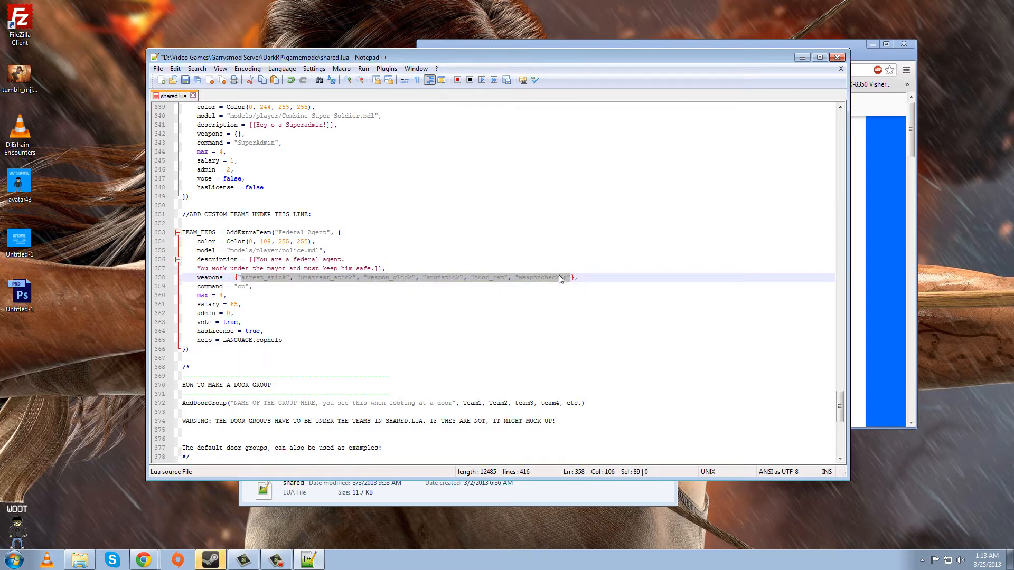
Delete the weaponchecker entry so the weapons list ends with door_ram.
{"action": "double_click", "coordinate": [539, 277]}
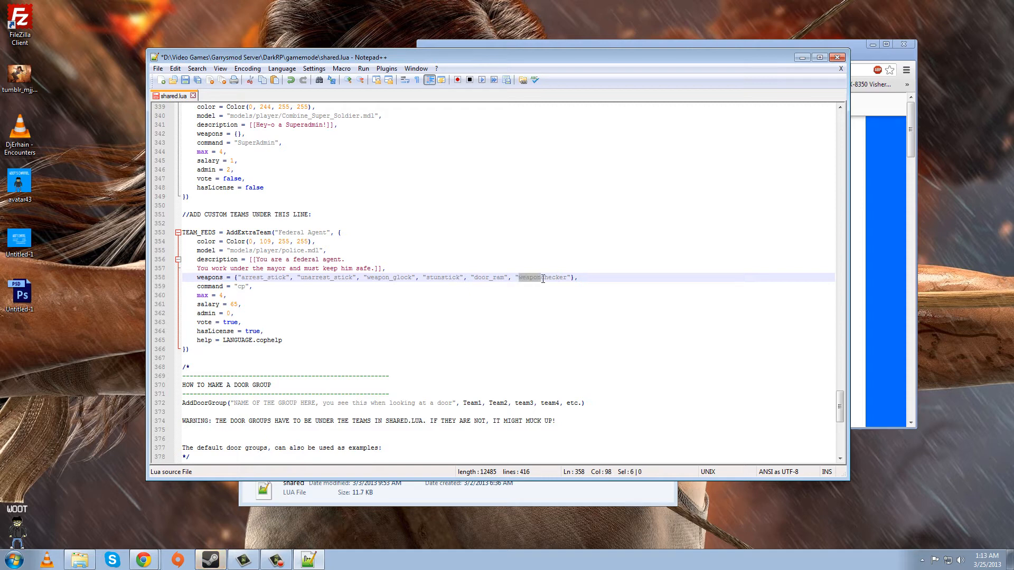
{"action": "double_click", "coordinate": [539, 277]}
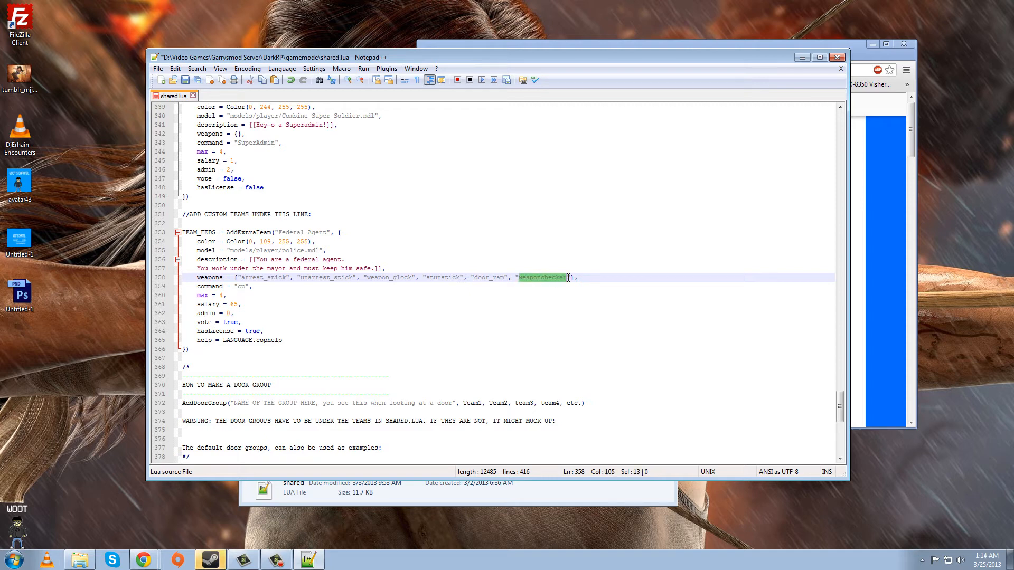
{"action": "left_click", "coordinate": [644, 311]}
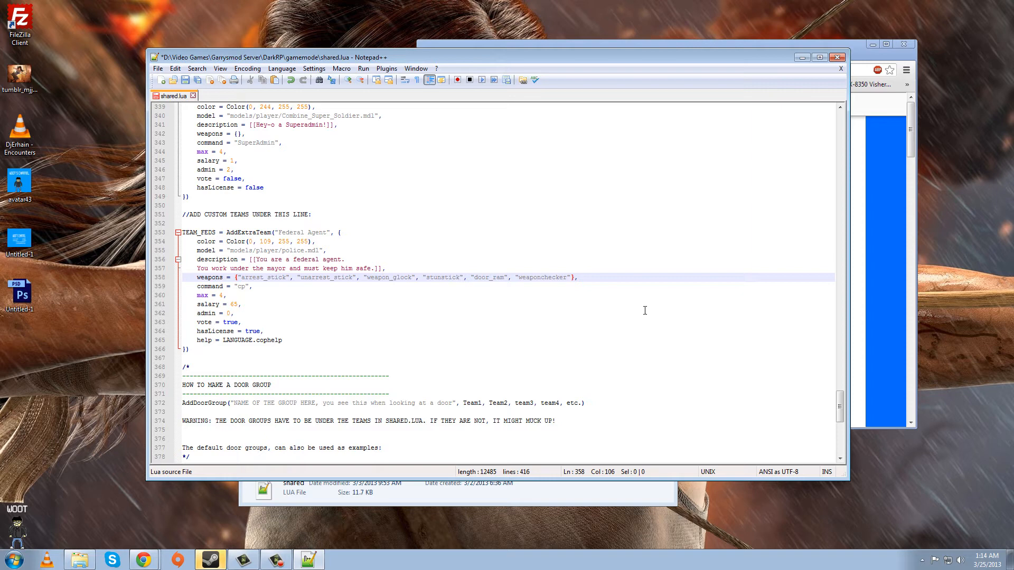
{"action": "key", "text": "BackSpace"}
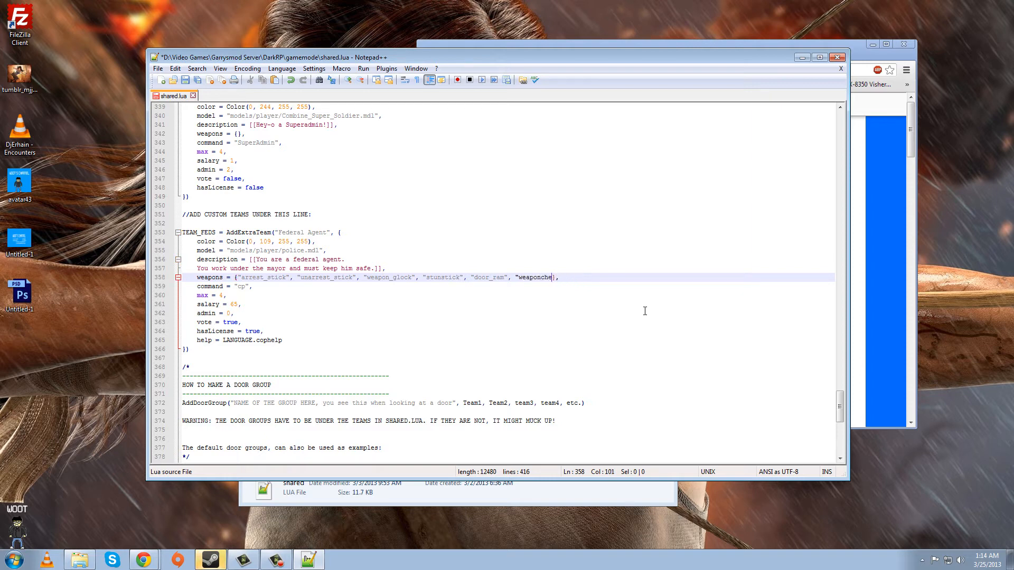
{"action": "key", "text": "BackSpace"}
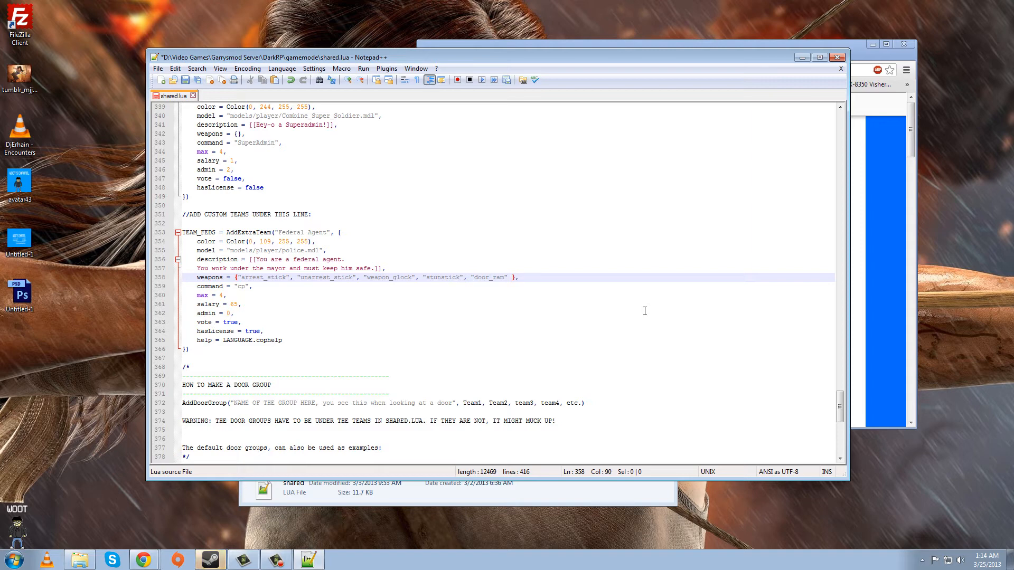
{"action": "key", "text": "Backspace"}
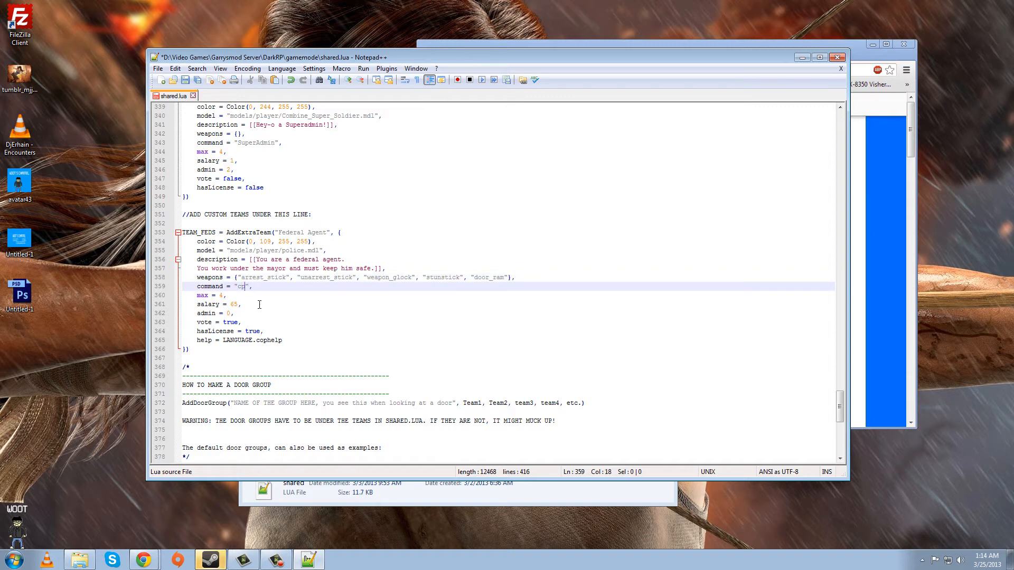
{"action": "mouse_move", "coordinate": [269, 314]}
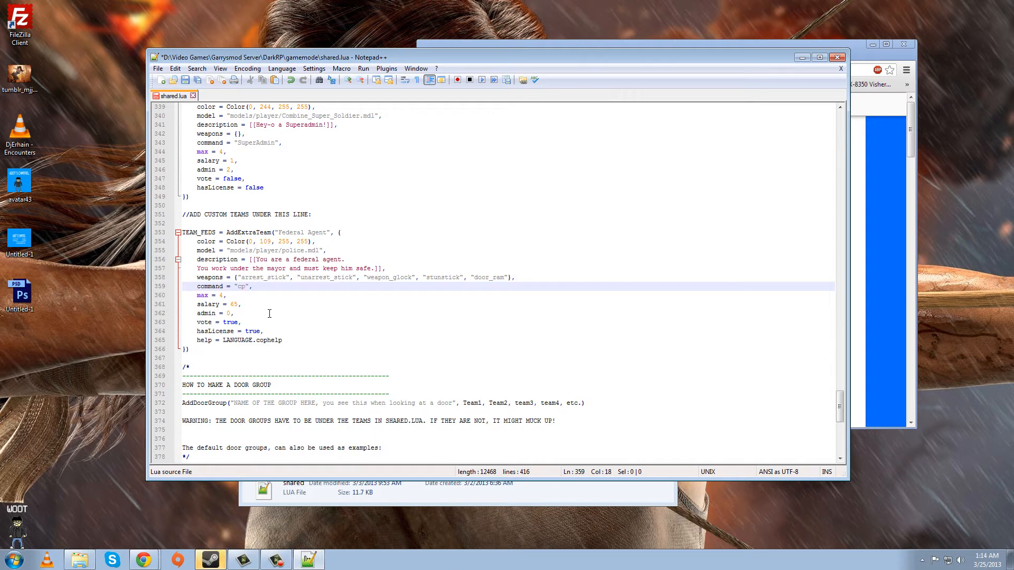
Change the TEAM_FEDS chat command from cp to /fed.
{"action": "type", "text": "fed"}
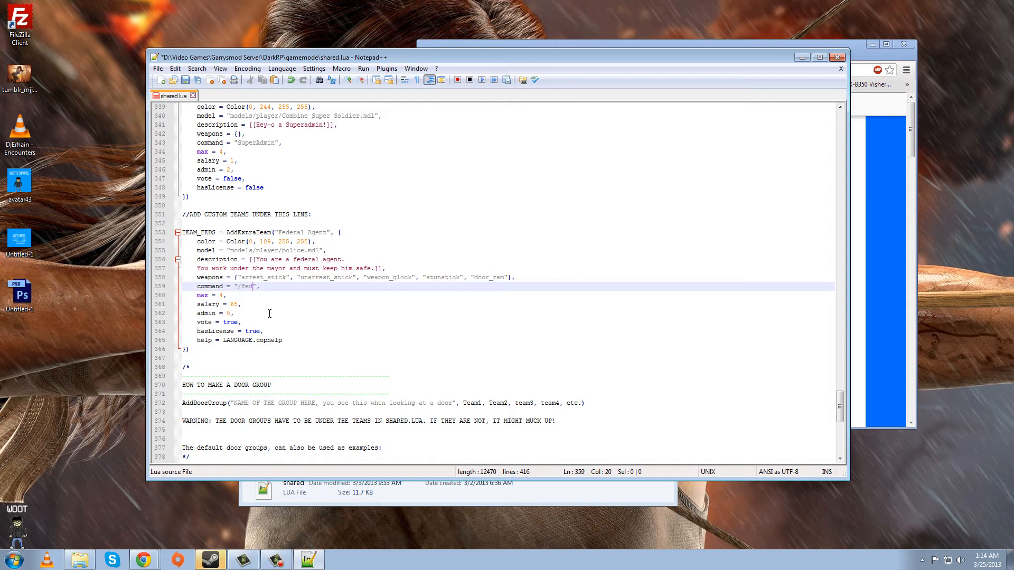
{"action": "mouse_move", "coordinate": [227, 286]}
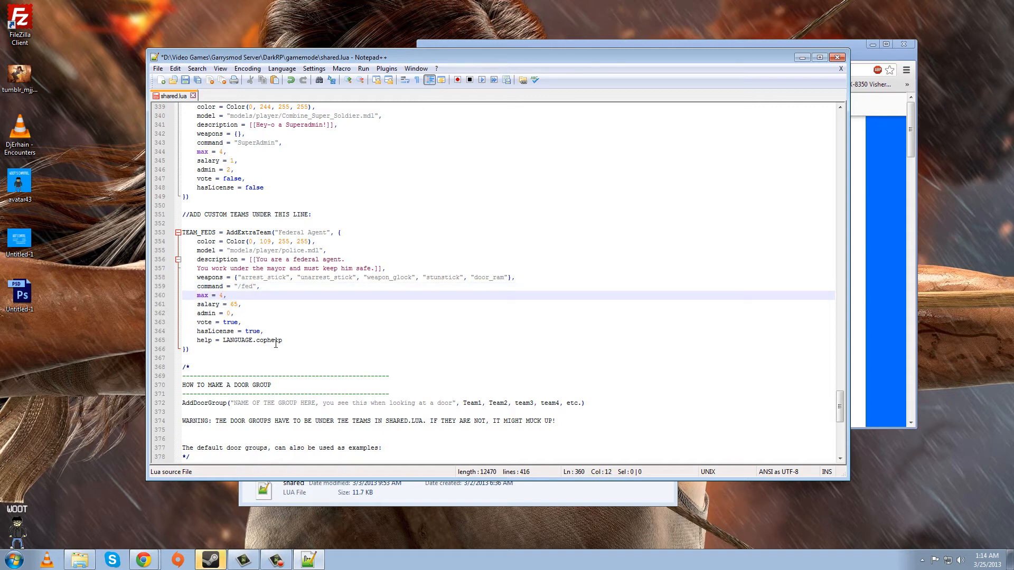
{"action": "left_click", "coordinate": [253, 286]}
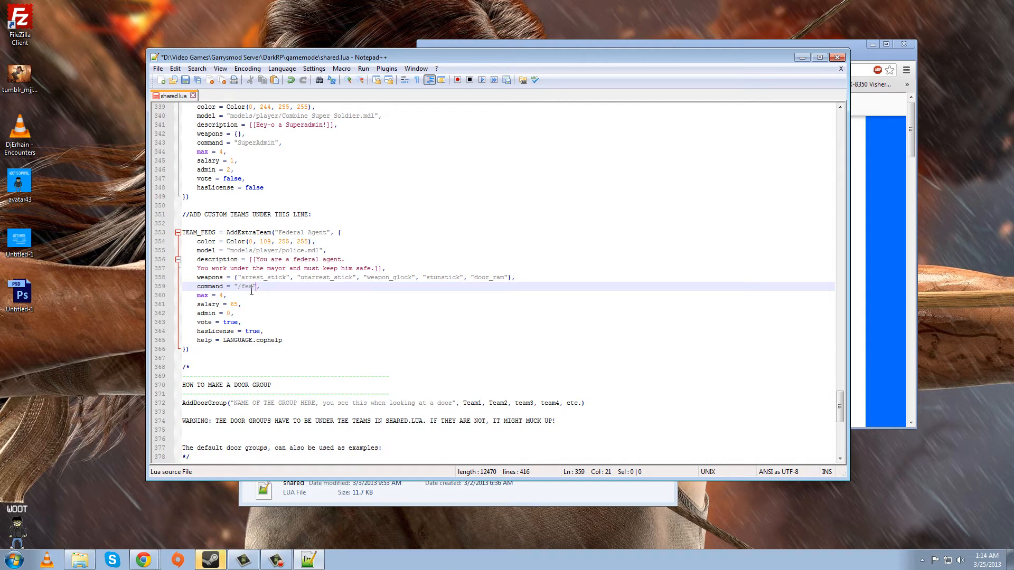
{"action": "left_click", "coordinate": [223, 295]}
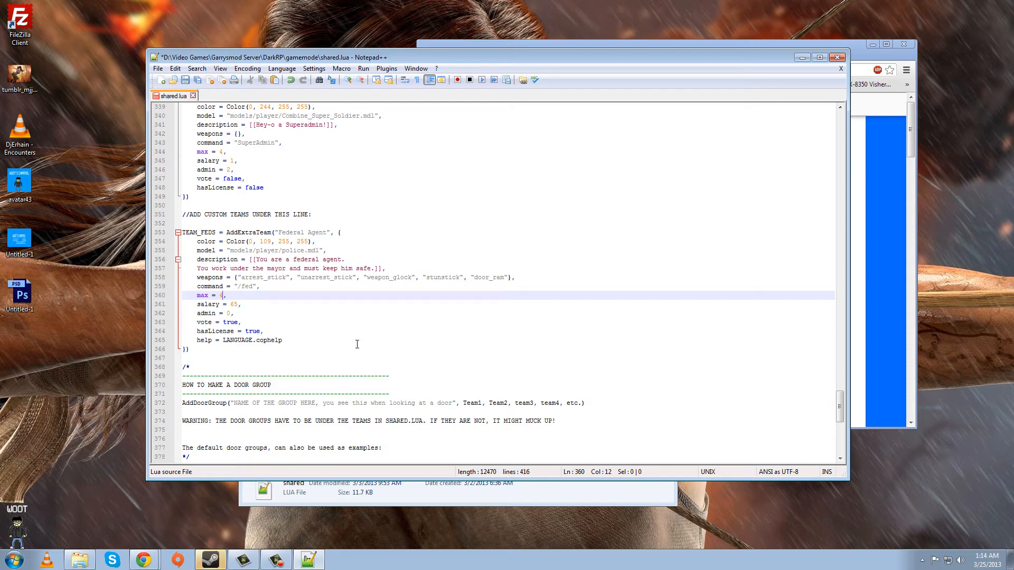
Change max players from 4 to 2 and salary from 65 to 90.
{"action": "type", "text": "2"}
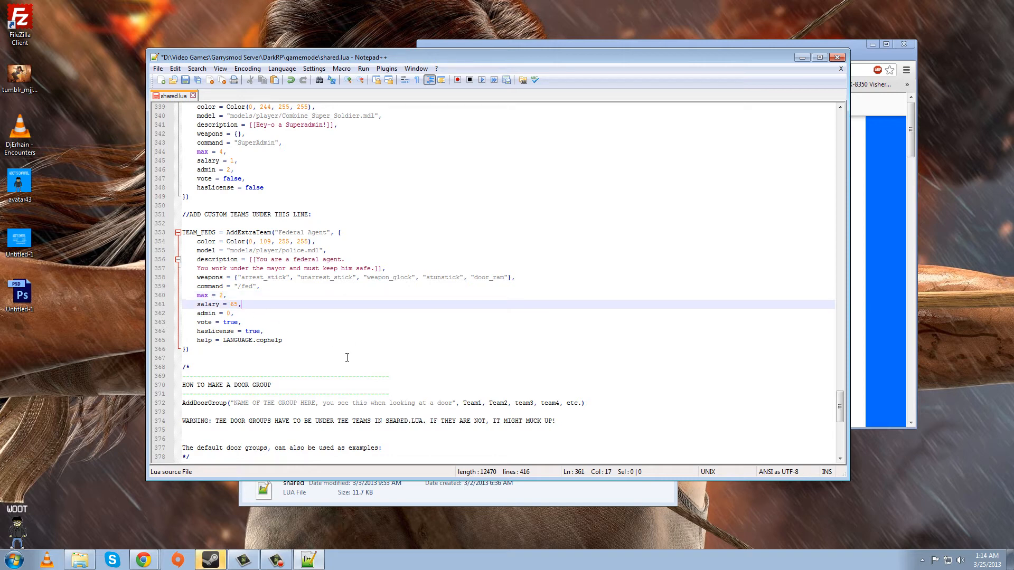
{"action": "key", "text": "Backspace"}
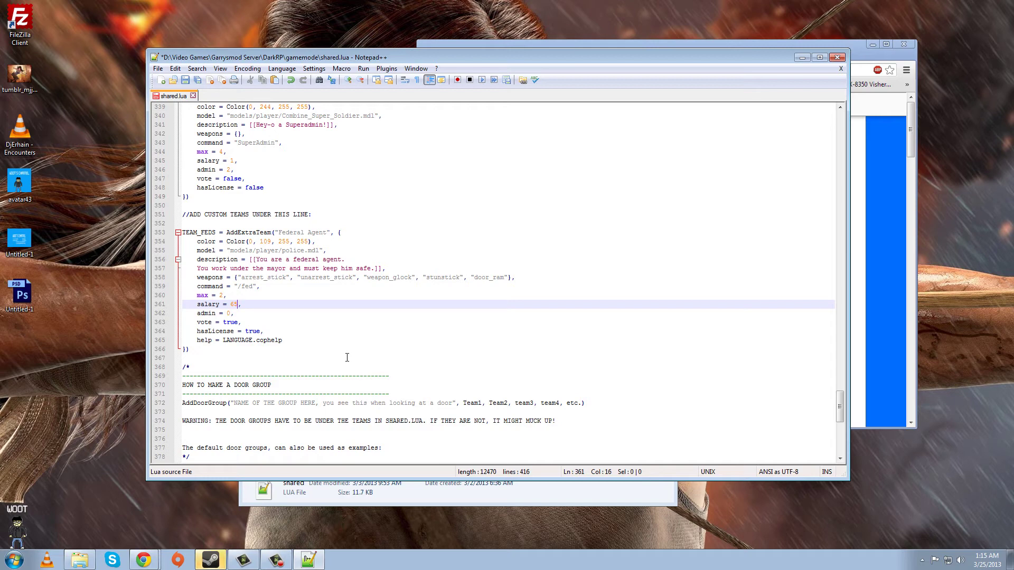
{"action": "type", "text": "90"}
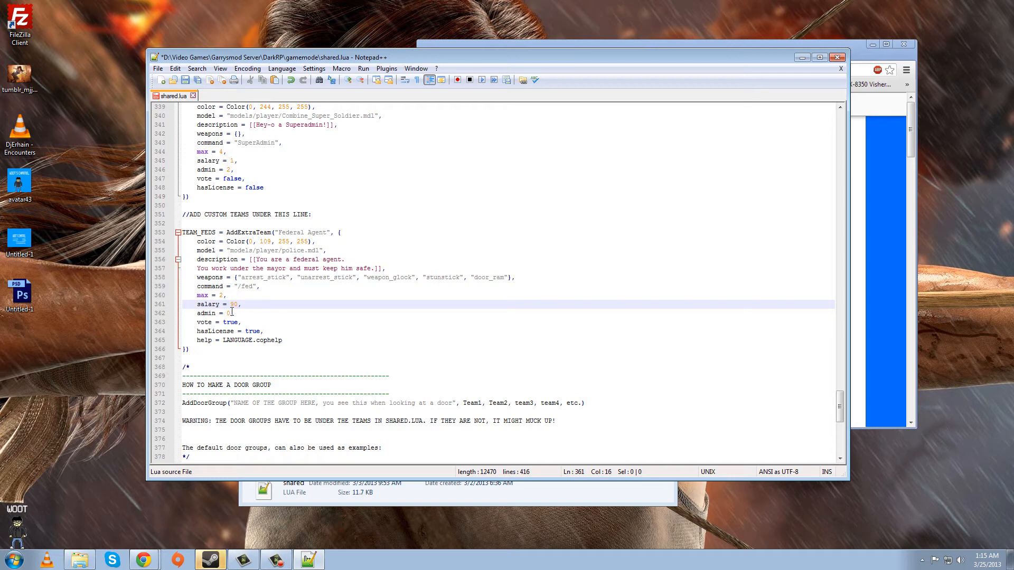
{"action": "left_click", "coordinate": [230, 313]}
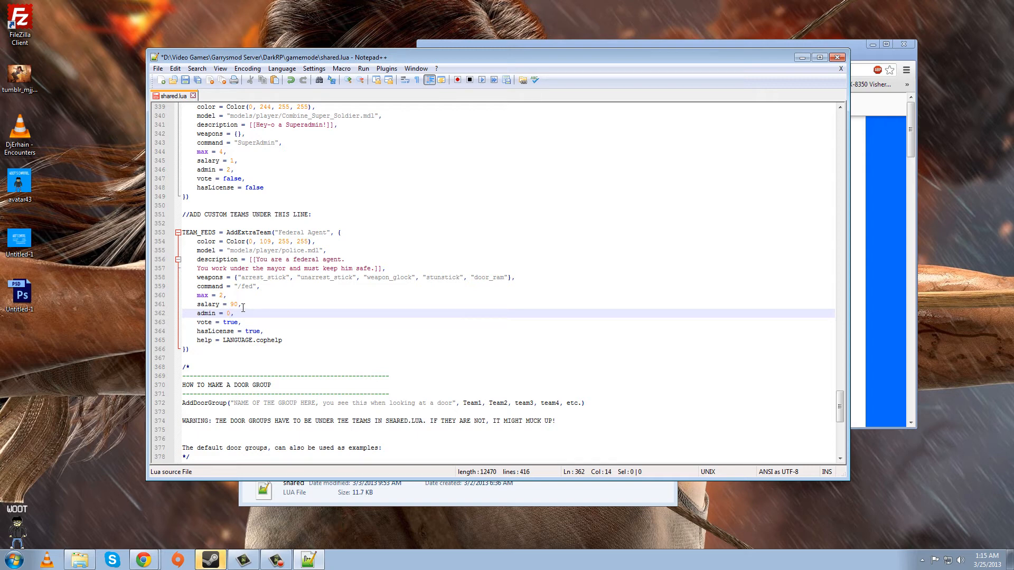
{"action": "left_click", "coordinate": [239, 304]}
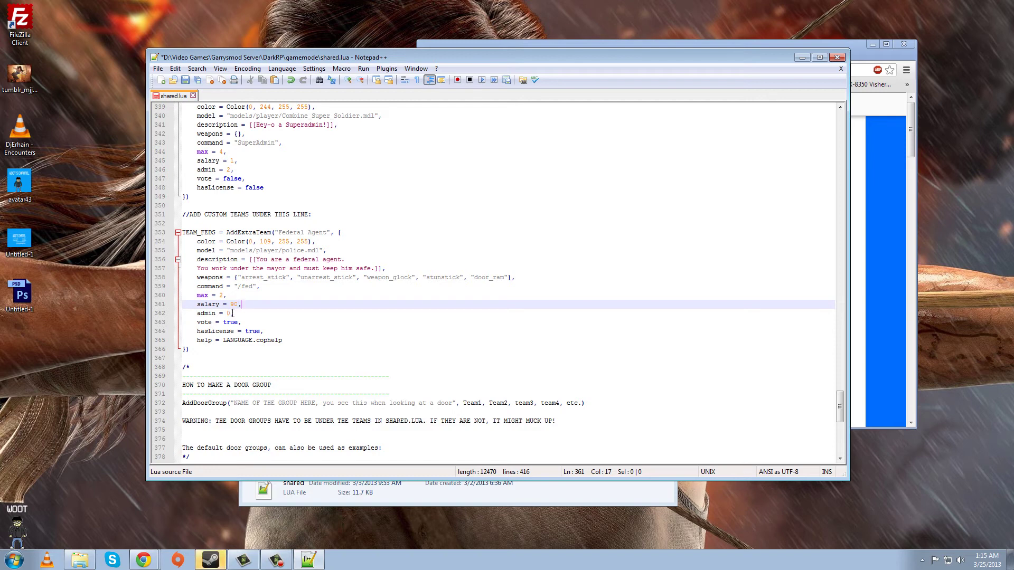
{"action": "left_click", "coordinate": [231, 314]}
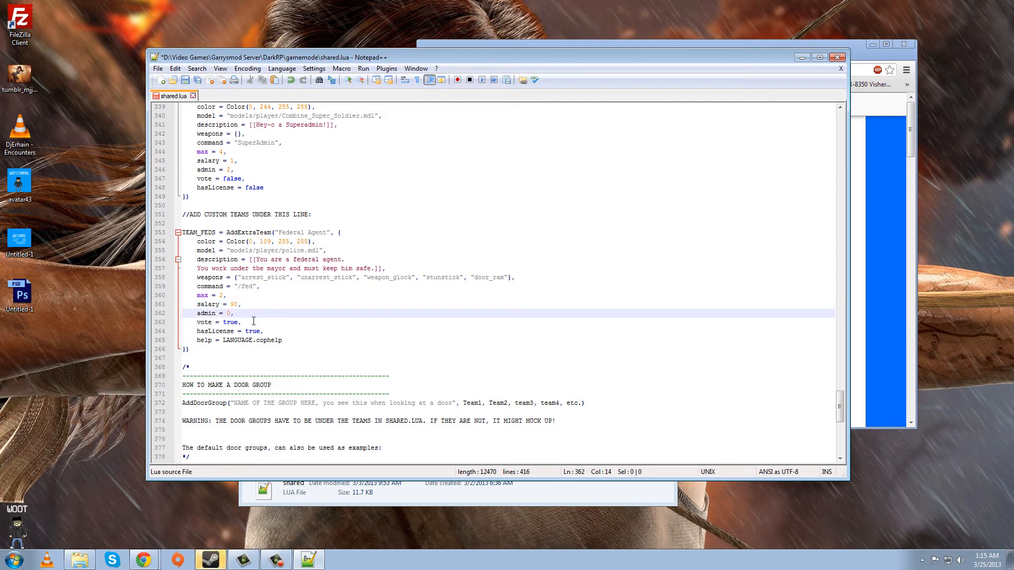
{"action": "mouse_move", "coordinate": [242, 319]}
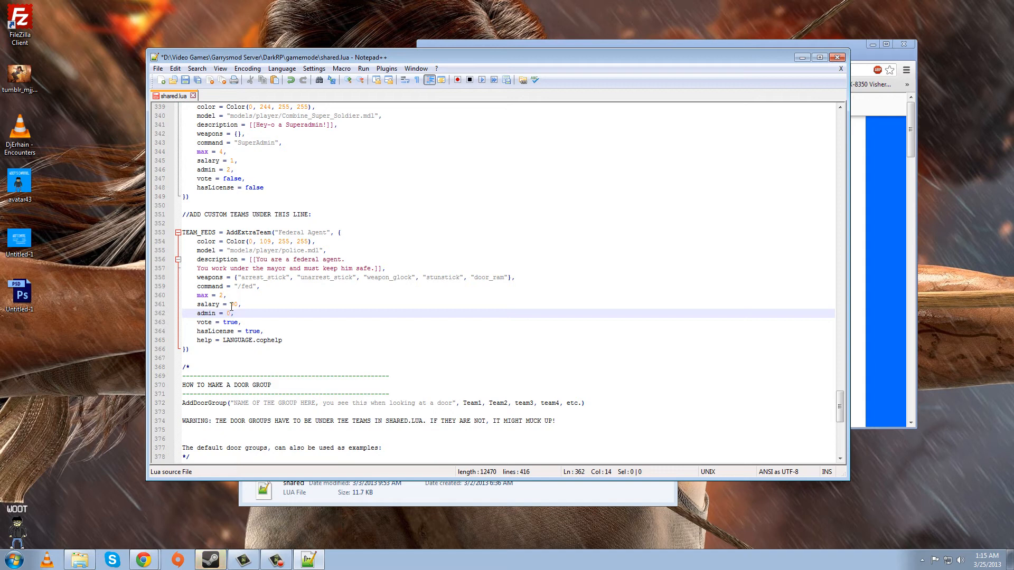
{"action": "scroll", "scroll_direction": "up", "scroll_amount": 3}
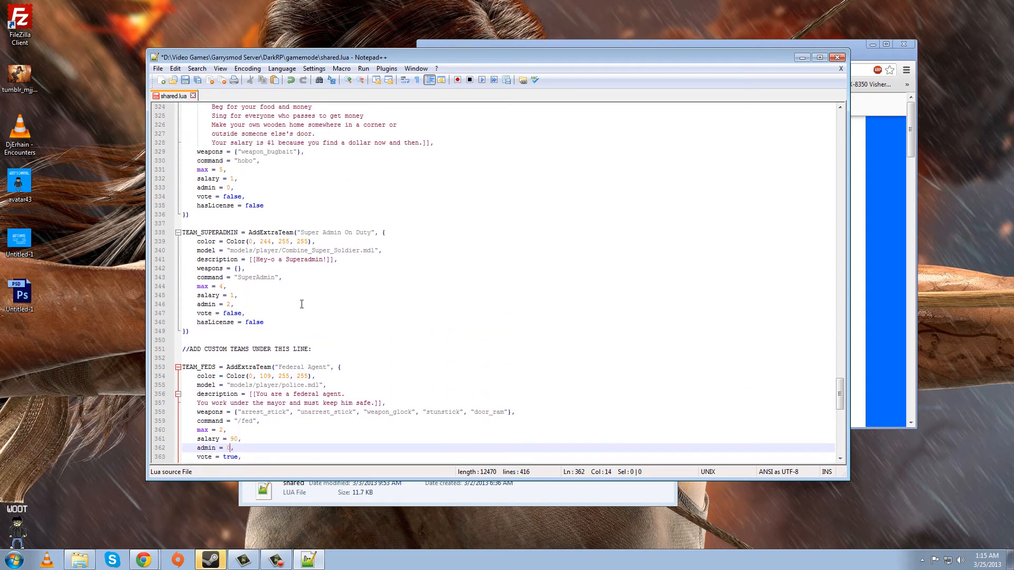
{"action": "left_click", "coordinate": [230, 304]}
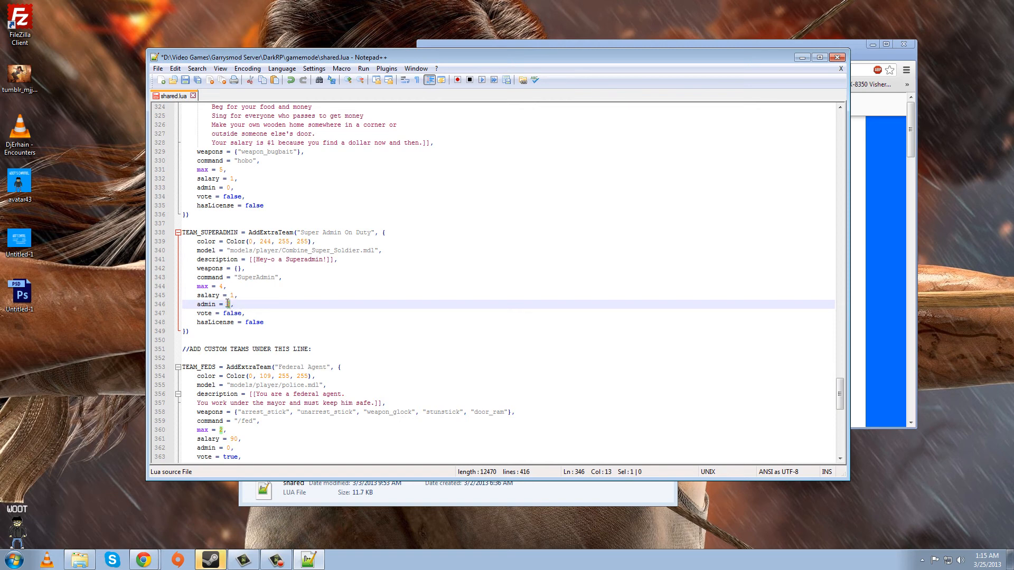
{"action": "type", "text": "2"}
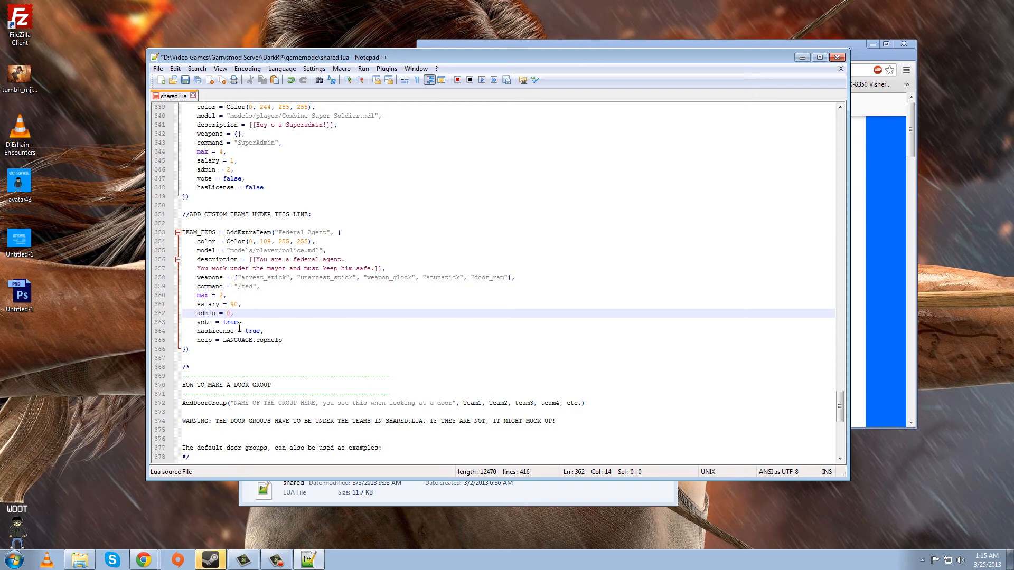
{"action": "left_click", "coordinate": [231, 322]}
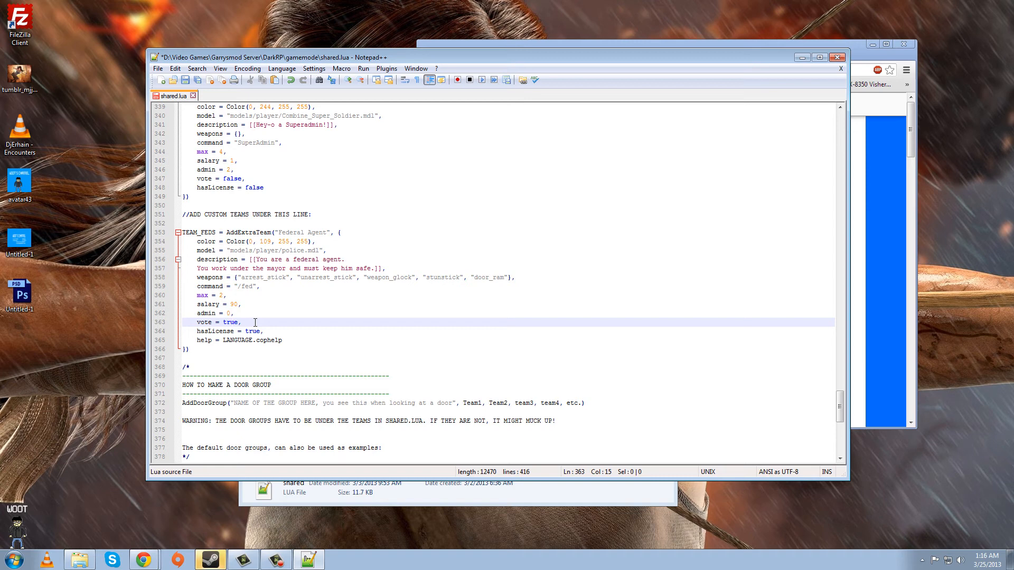
{"action": "type", "text": "fa"}
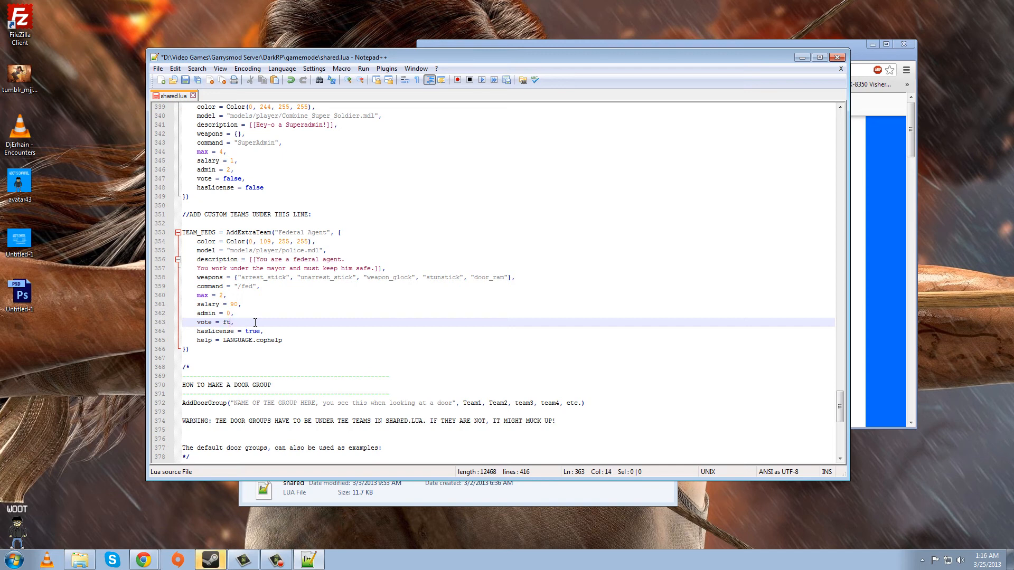
{"action": "key", "text": "Backspace"}
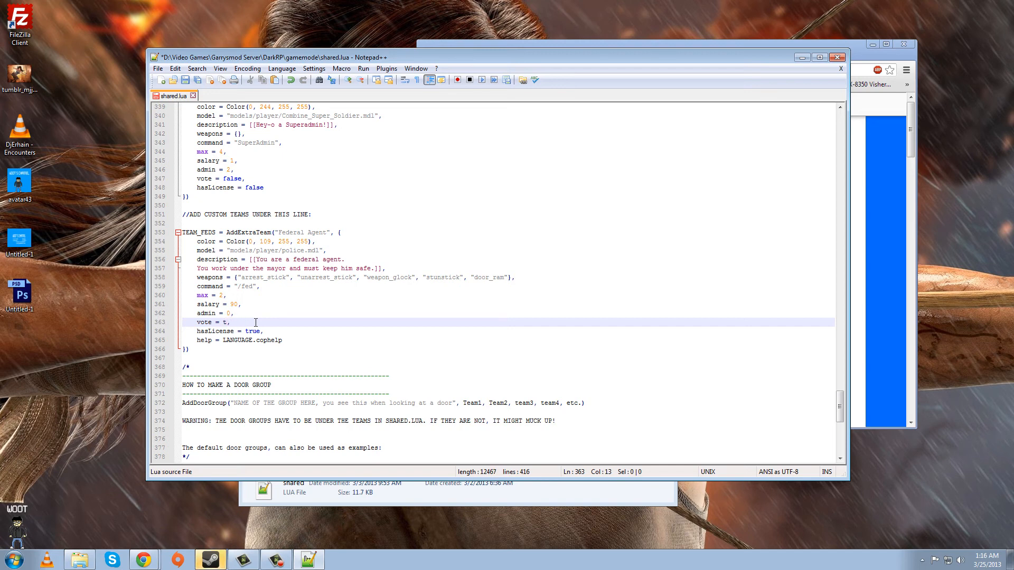
{"action": "type", "text": "rue"}
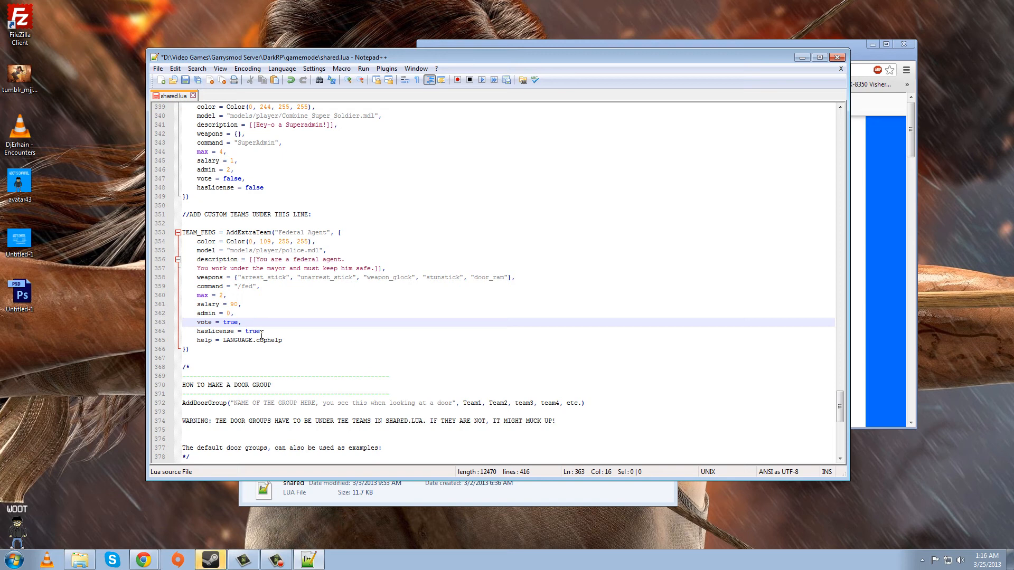
{"action": "left_click", "coordinate": [260, 331]}
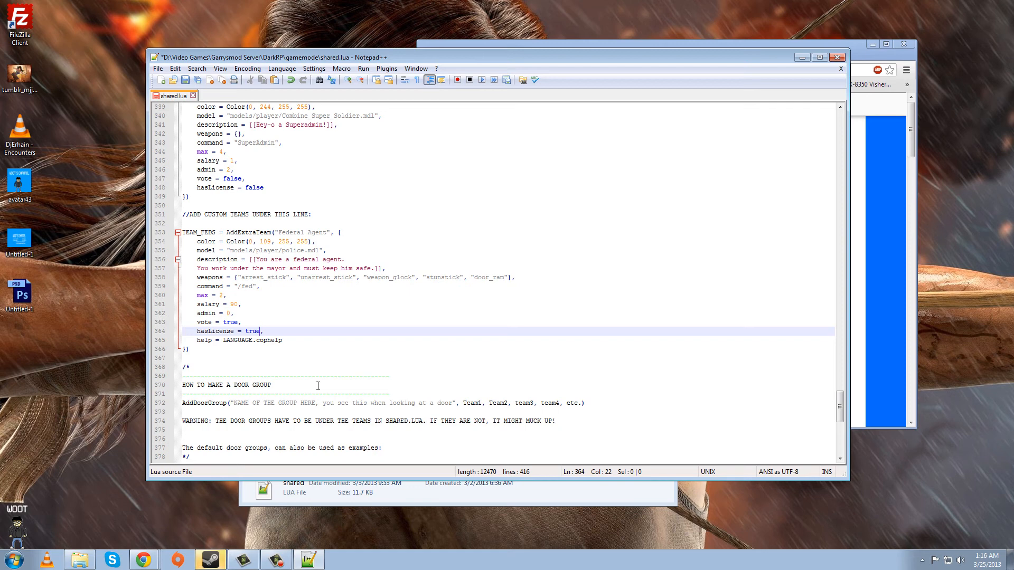
{"action": "mouse_move", "coordinate": [420, 280]}
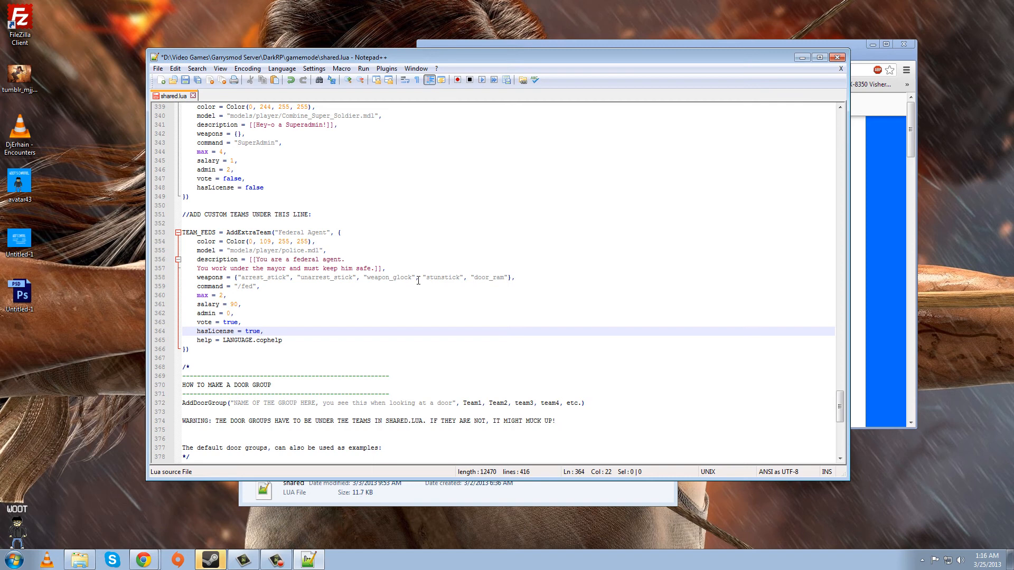
{"action": "mouse_move", "coordinate": [263, 339]}
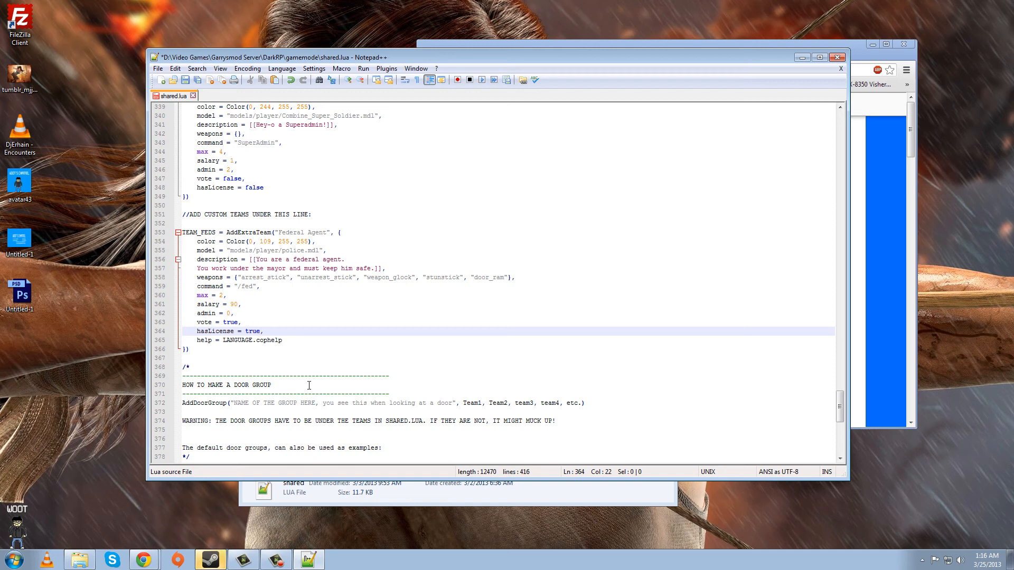
{"action": "left_click", "coordinate": [265, 340]}
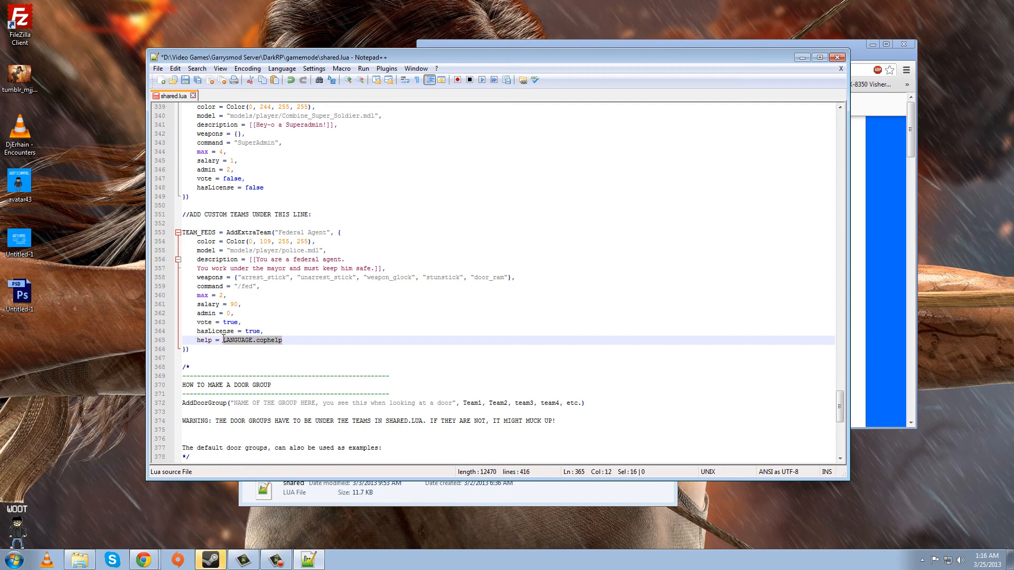
{"action": "left_click", "coordinate": [251, 339]}
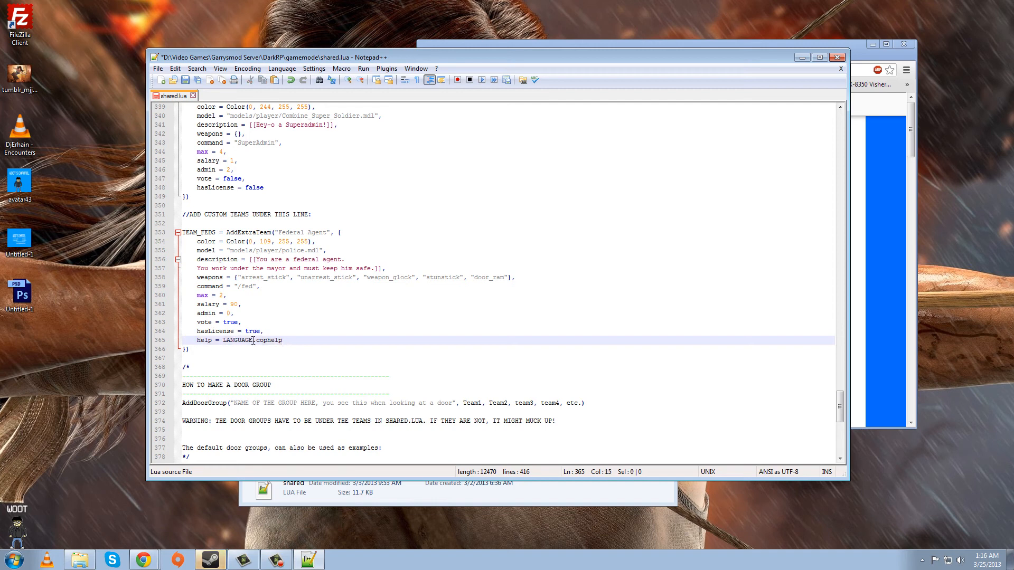
{"action": "double_click", "coordinate": [249, 340]}
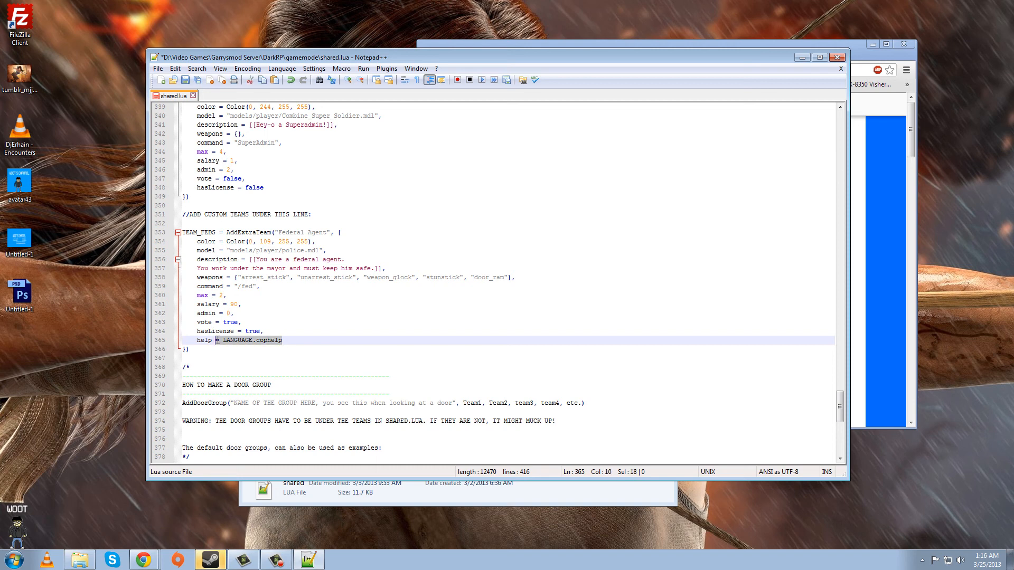
{"action": "left_click", "coordinate": [280, 340]}
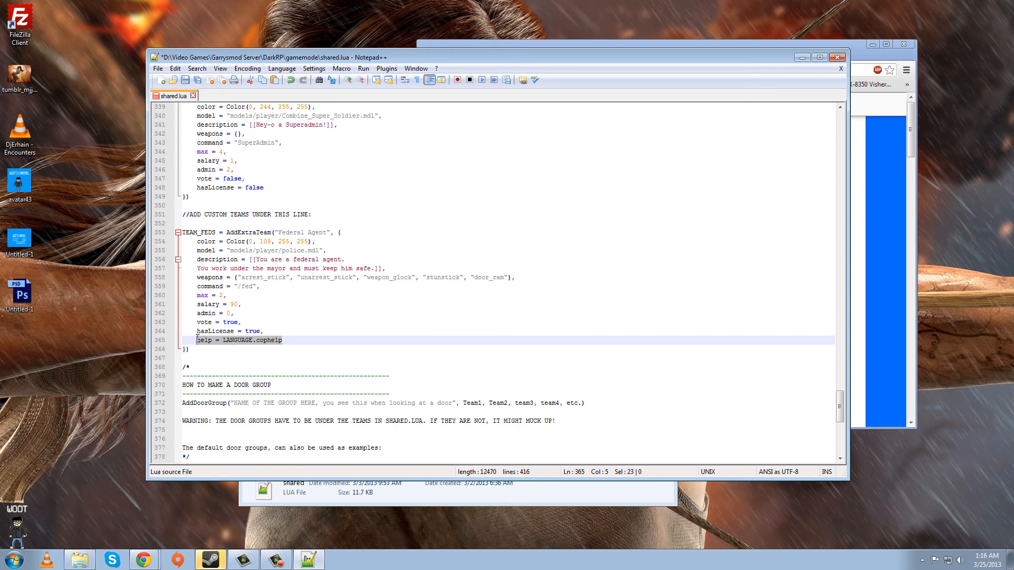
{"action": "mouse_move", "coordinate": [317, 376]}
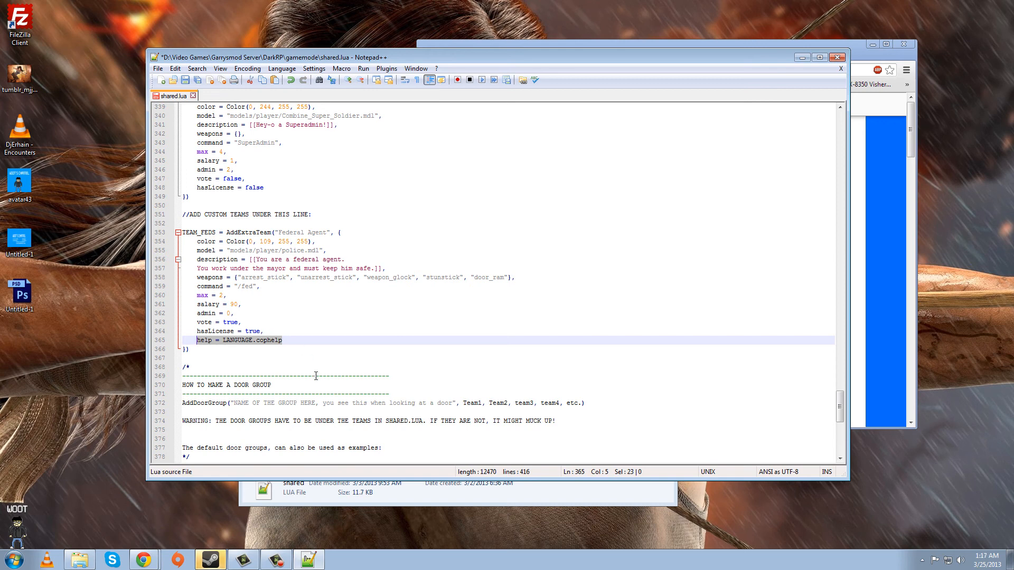
{"action": "key", "text": "Delete"}
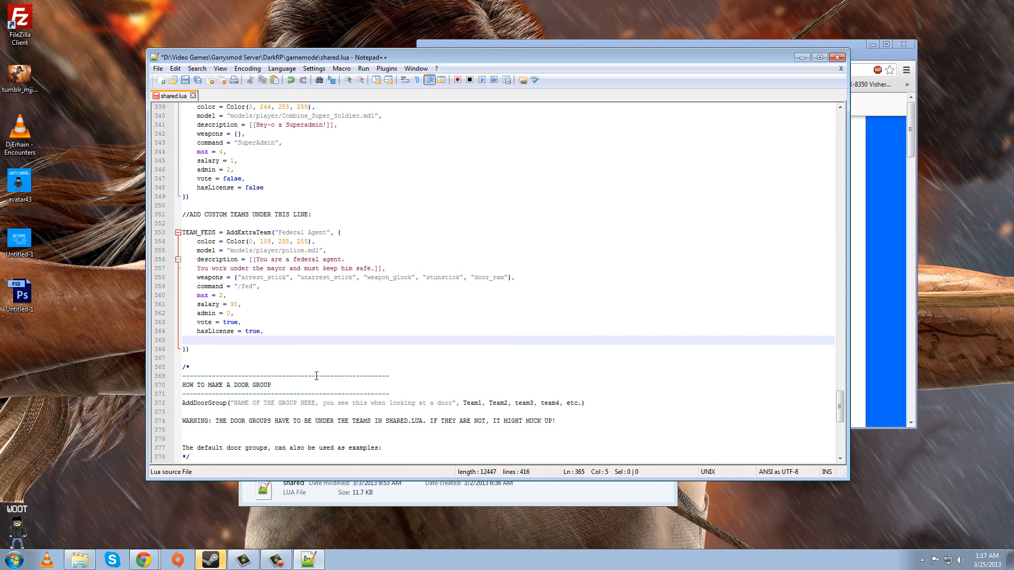
{"action": "type", "text": "help = LANGUAGE.cophelp"}
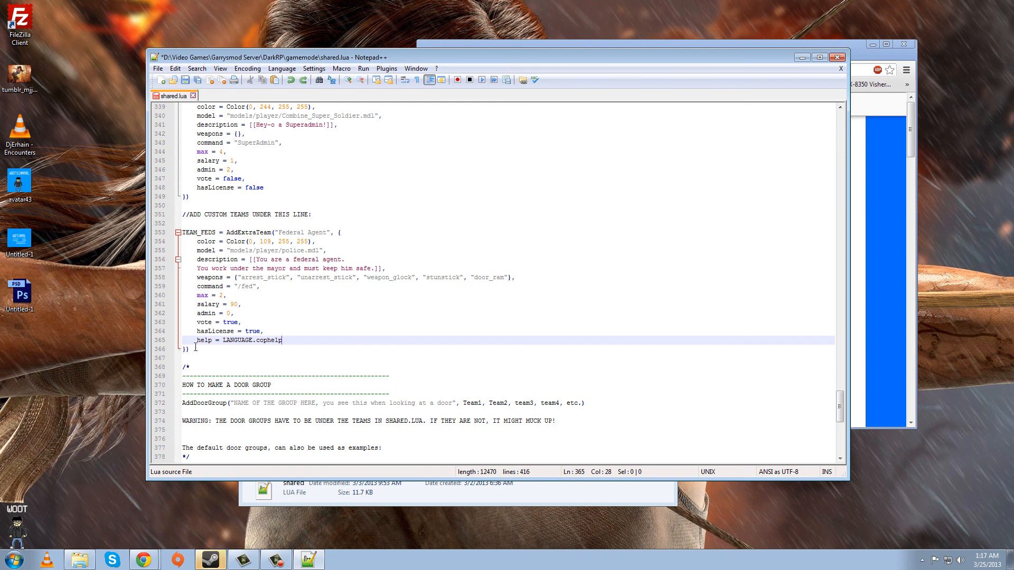
{"action": "key", "text": "Enter"}
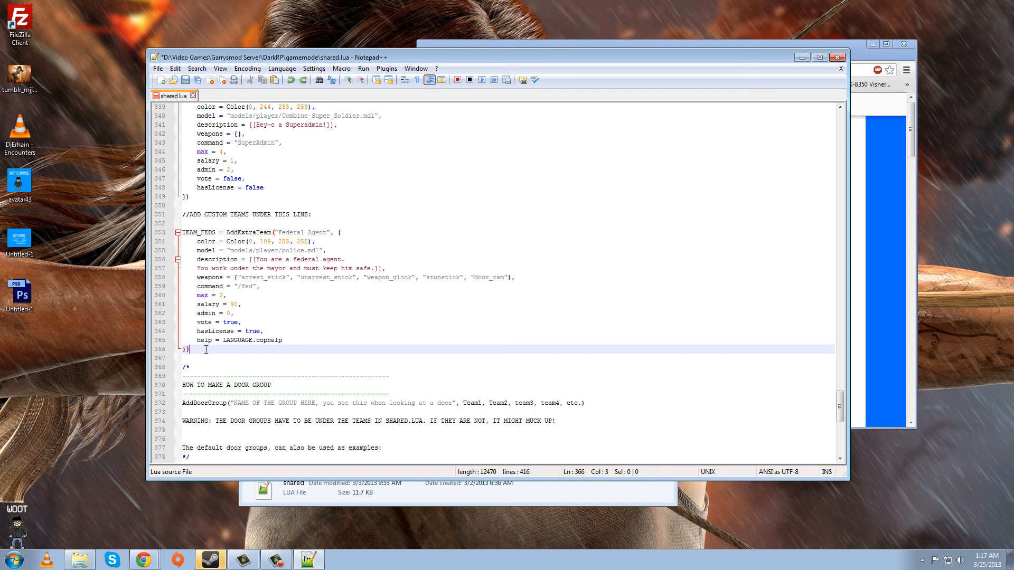
{"action": "left_click", "coordinate": [205, 358]}
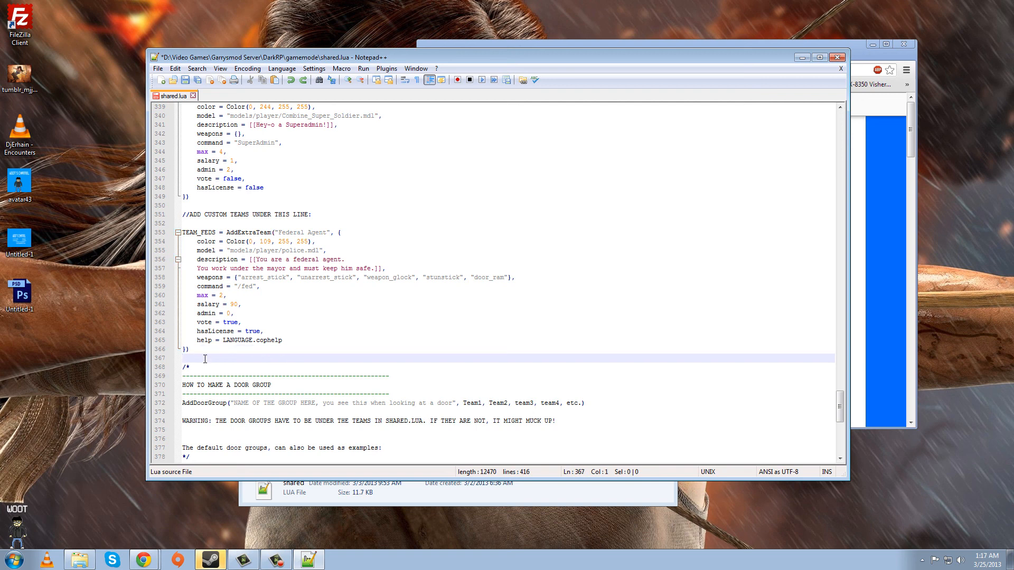